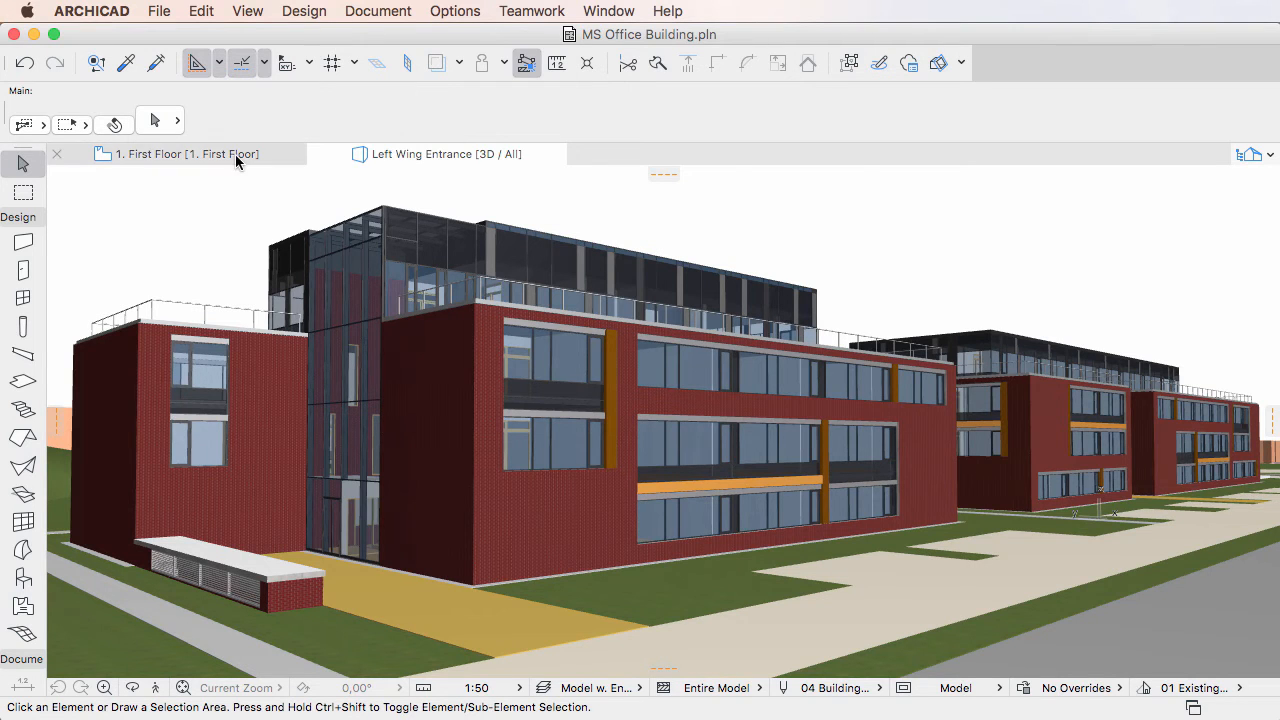
Step: On the 1. First Floor plan, select the Left Wing Toilet Block module and open its context menu
click(178, 153)
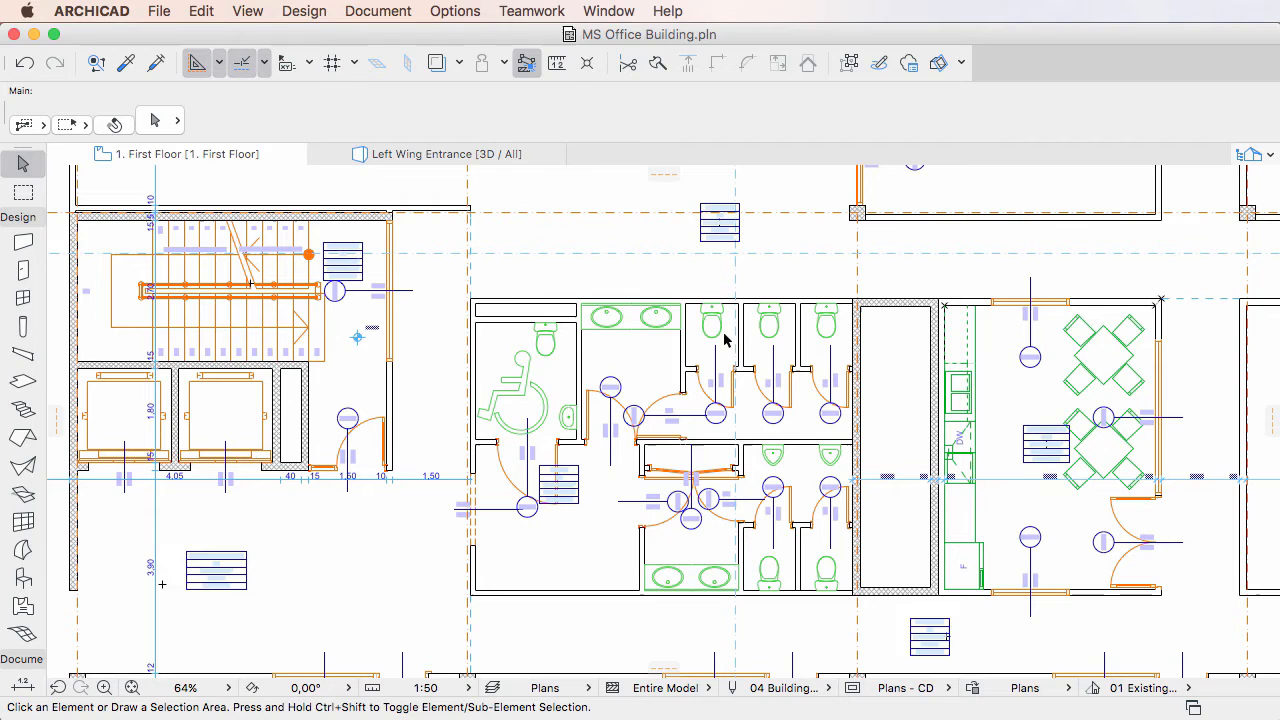
click(715, 335)
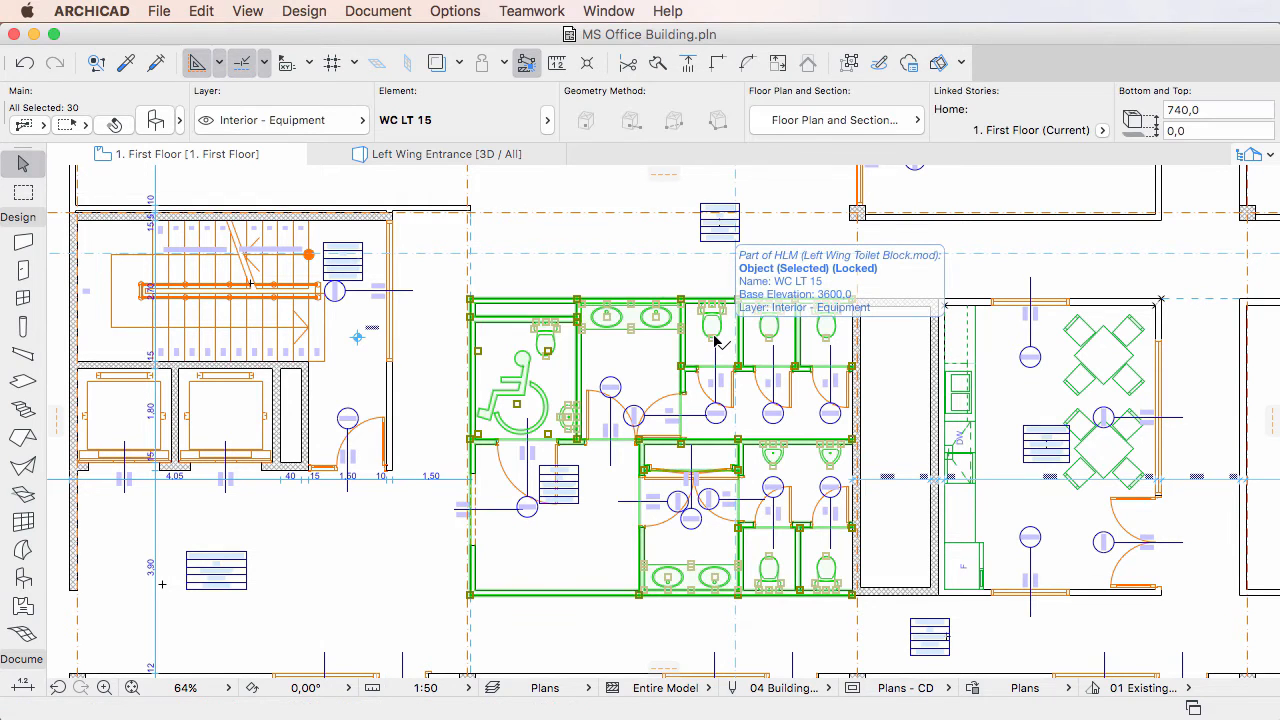
right_click(715, 330)
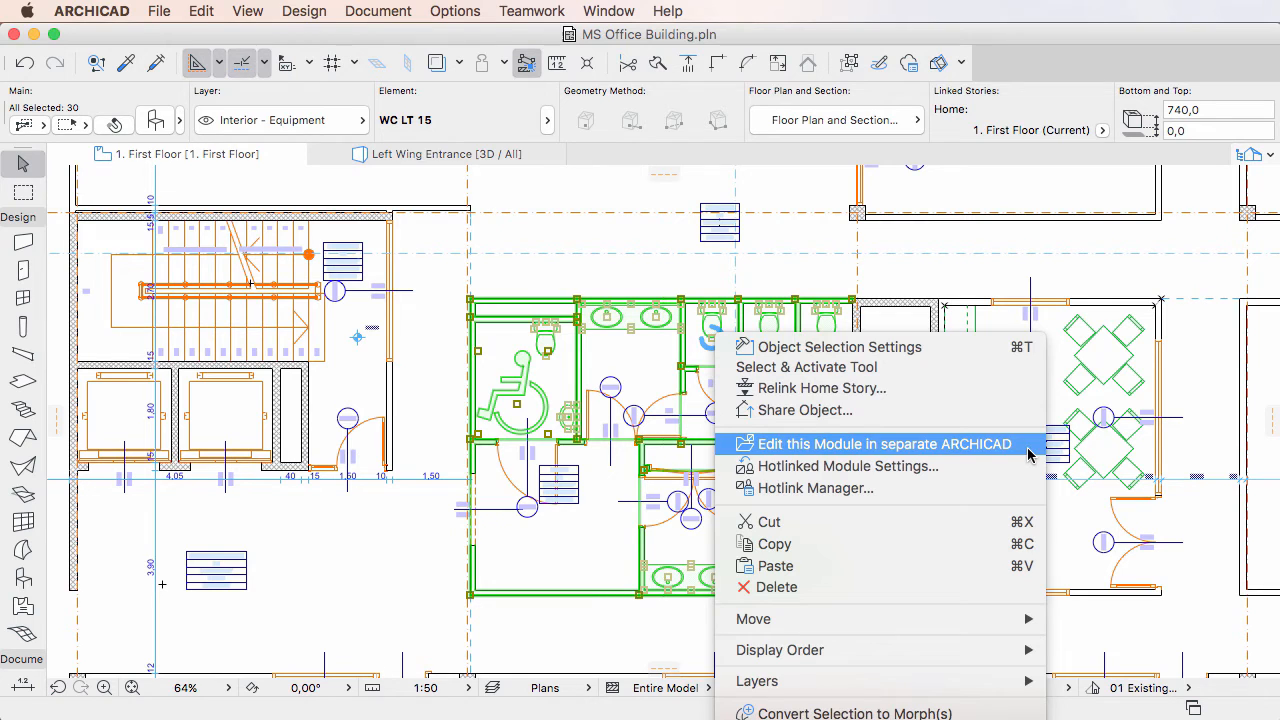
click(879, 443)
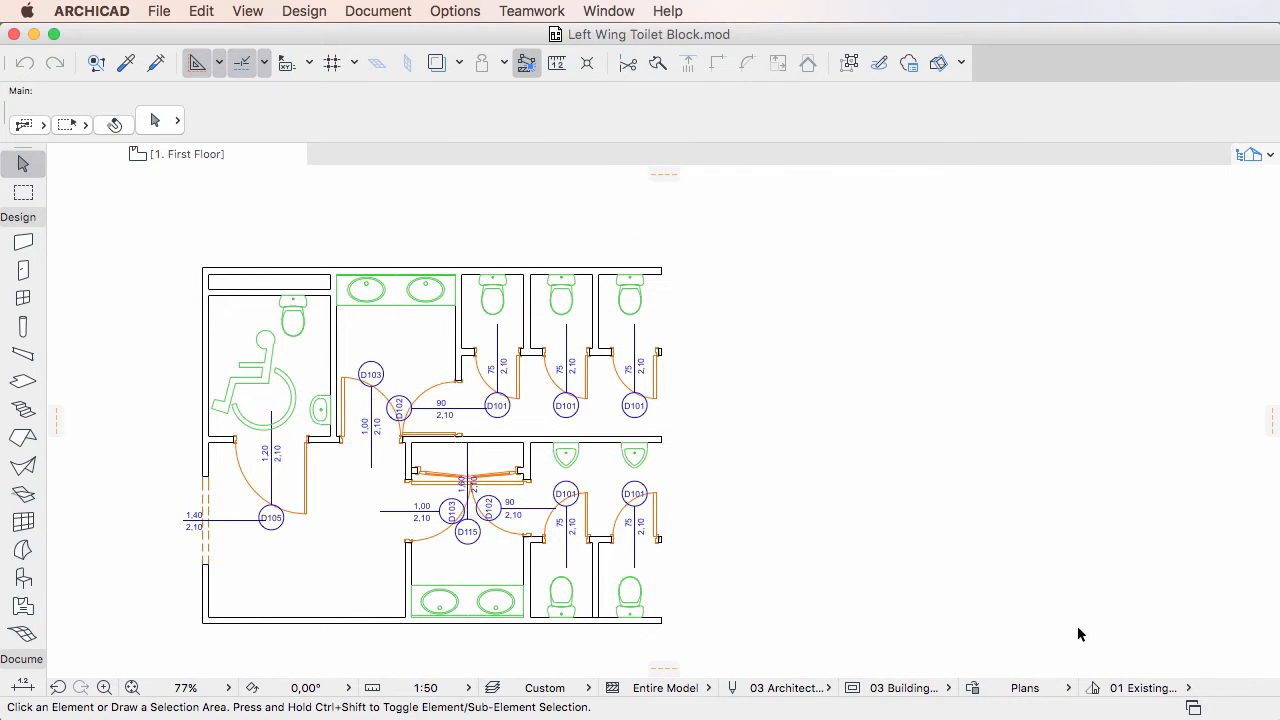
mouse_move(454, 11)
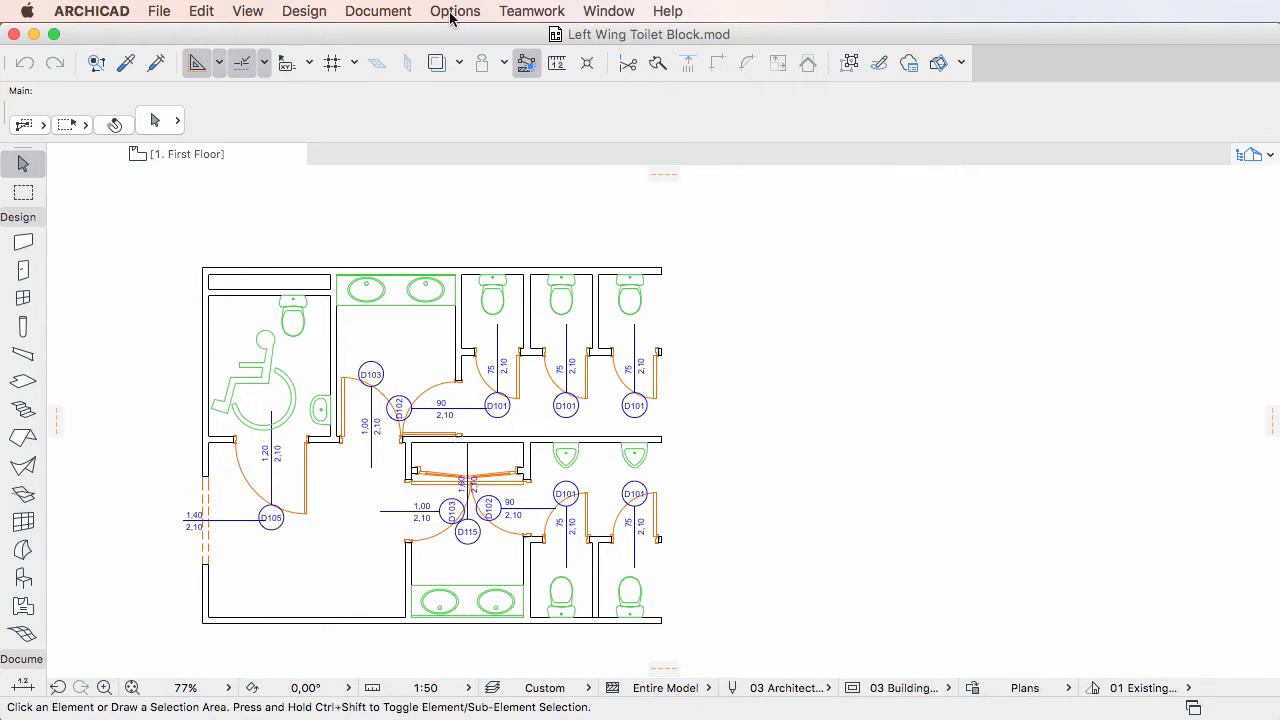
click(454, 11)
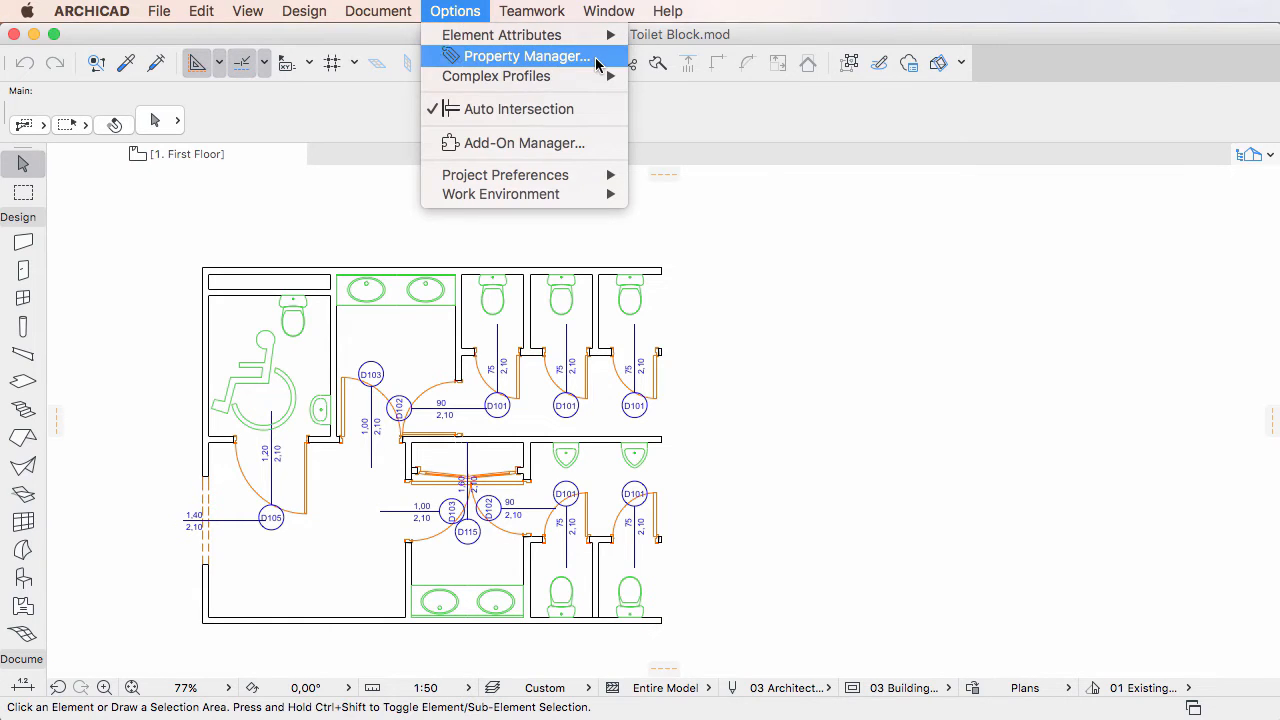
click(524, 56)
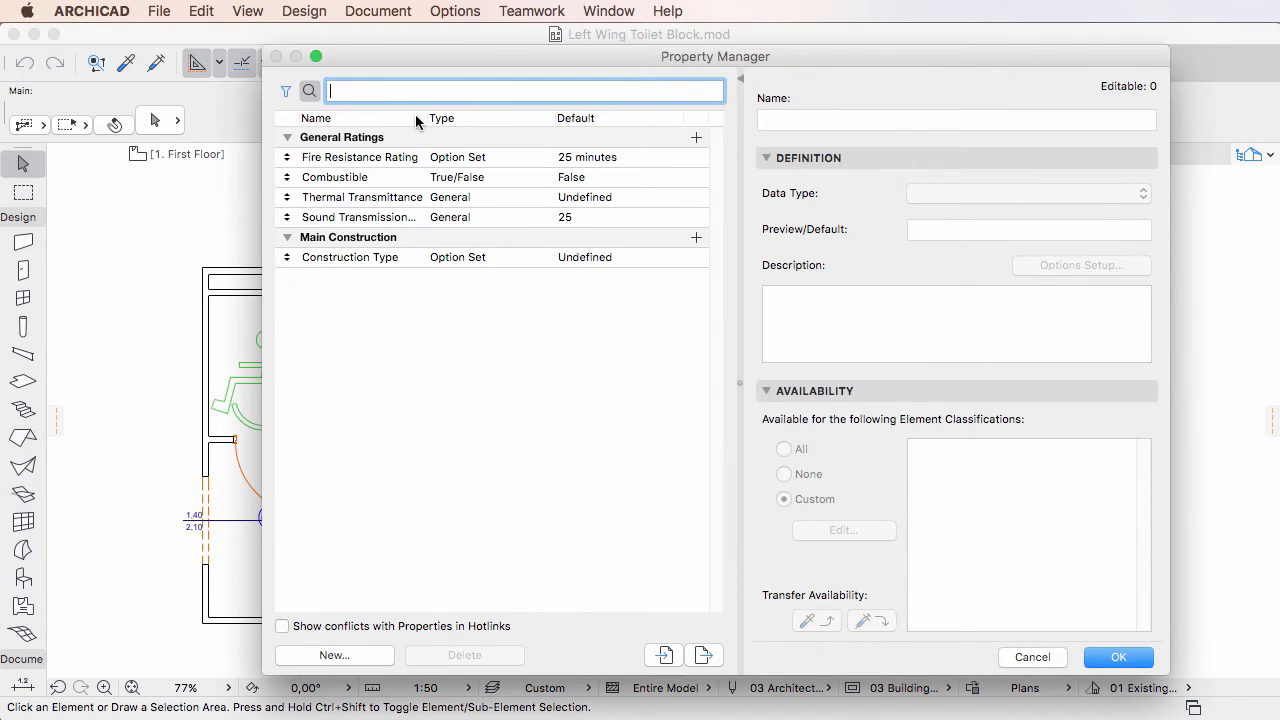
mouse_move(410, 287)
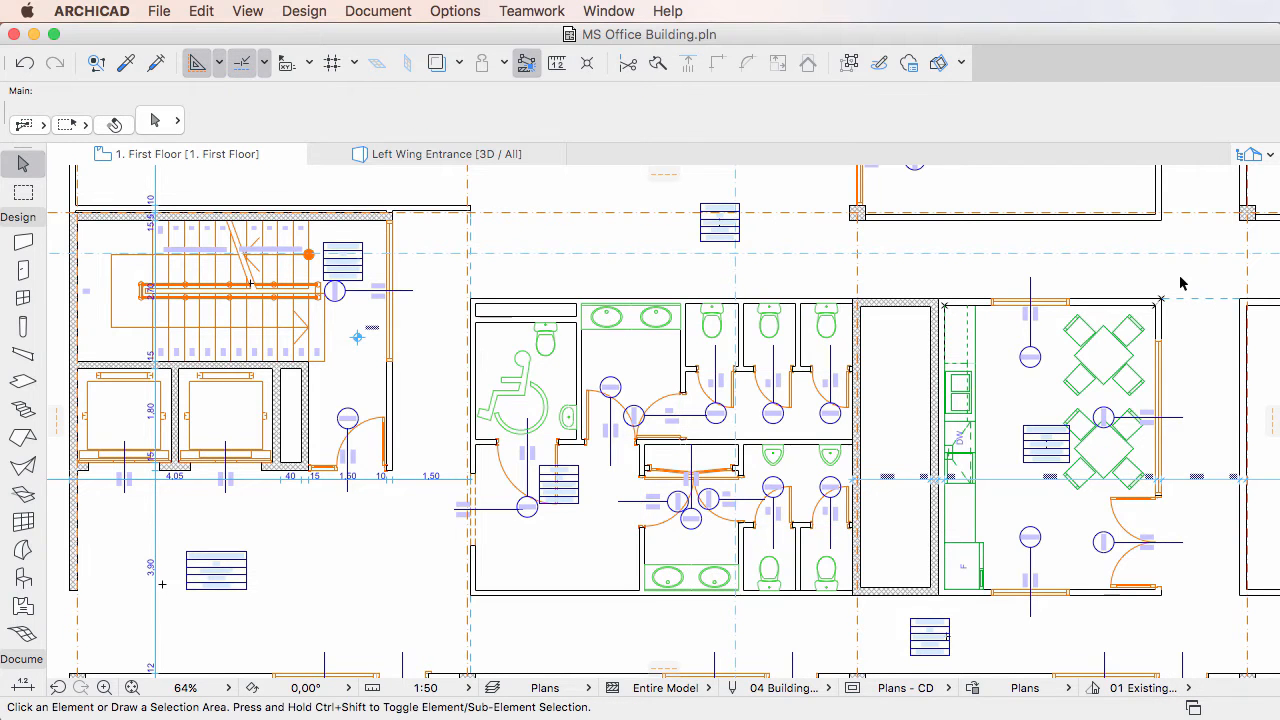
Step: Open Options > Property Manager and scroll down to the greyed hotlinked Product Info group
click(455, 11)
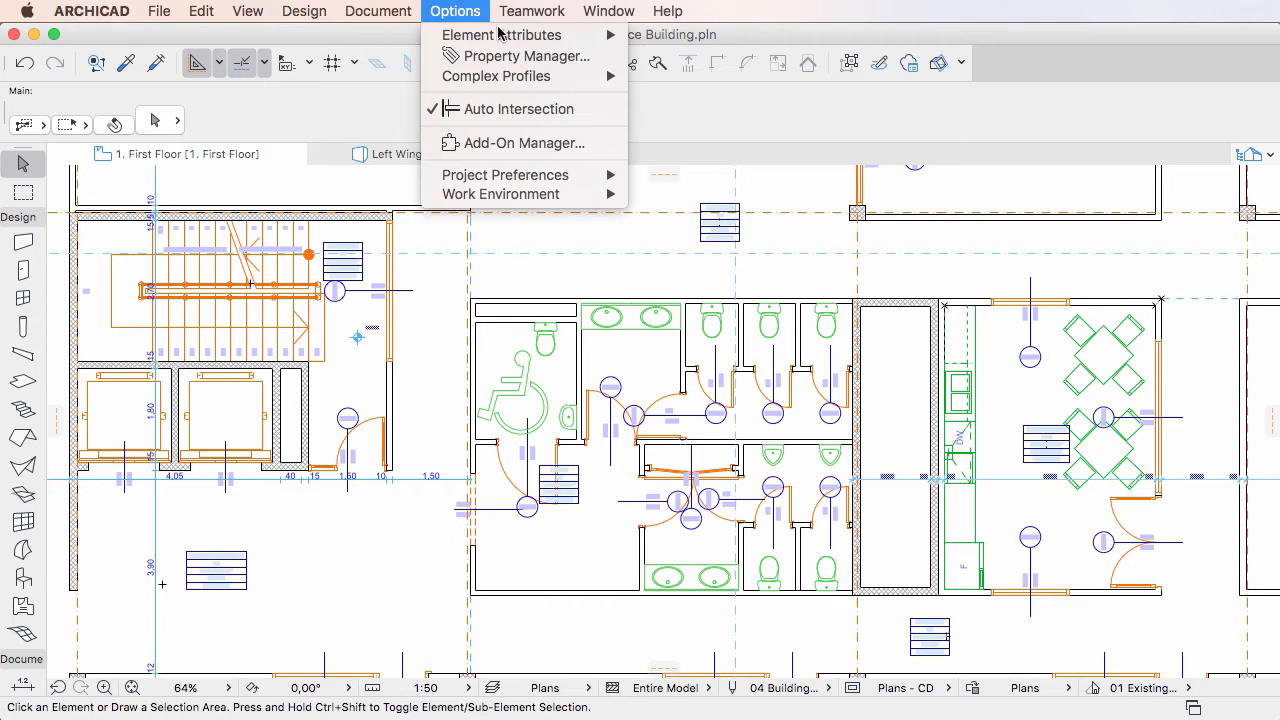
click(521, 55)
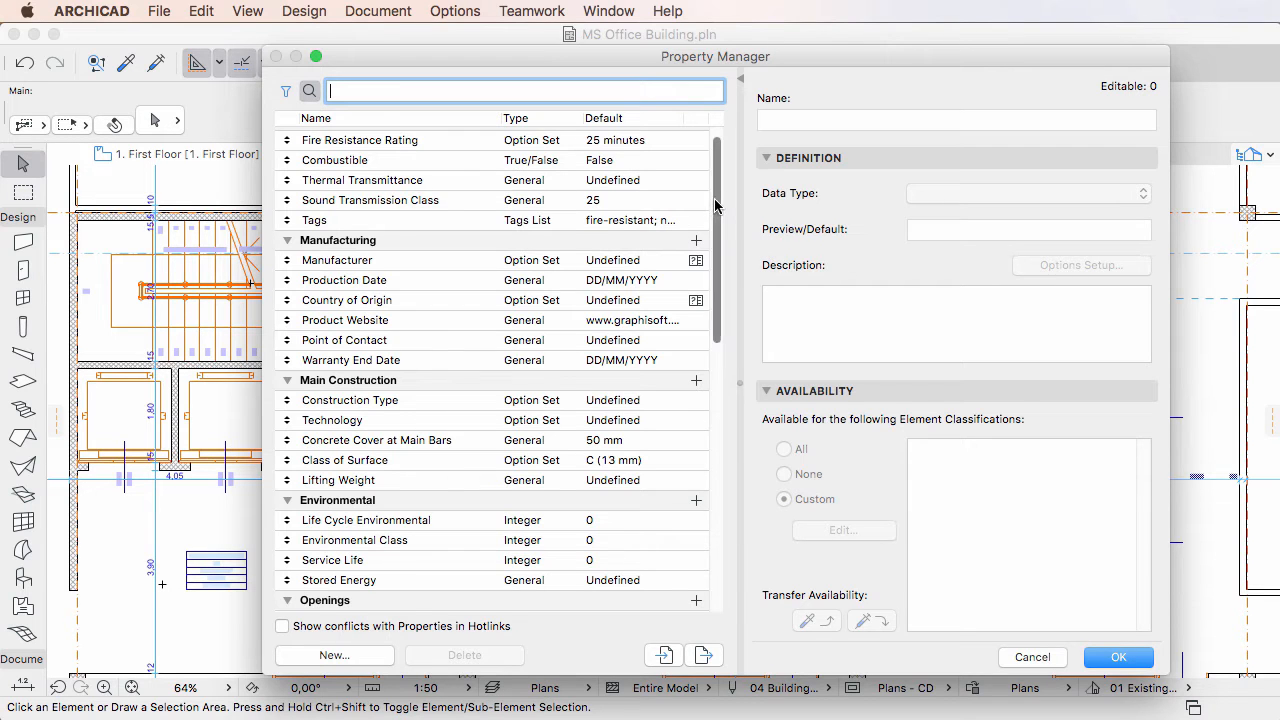
scroll(down, 3)
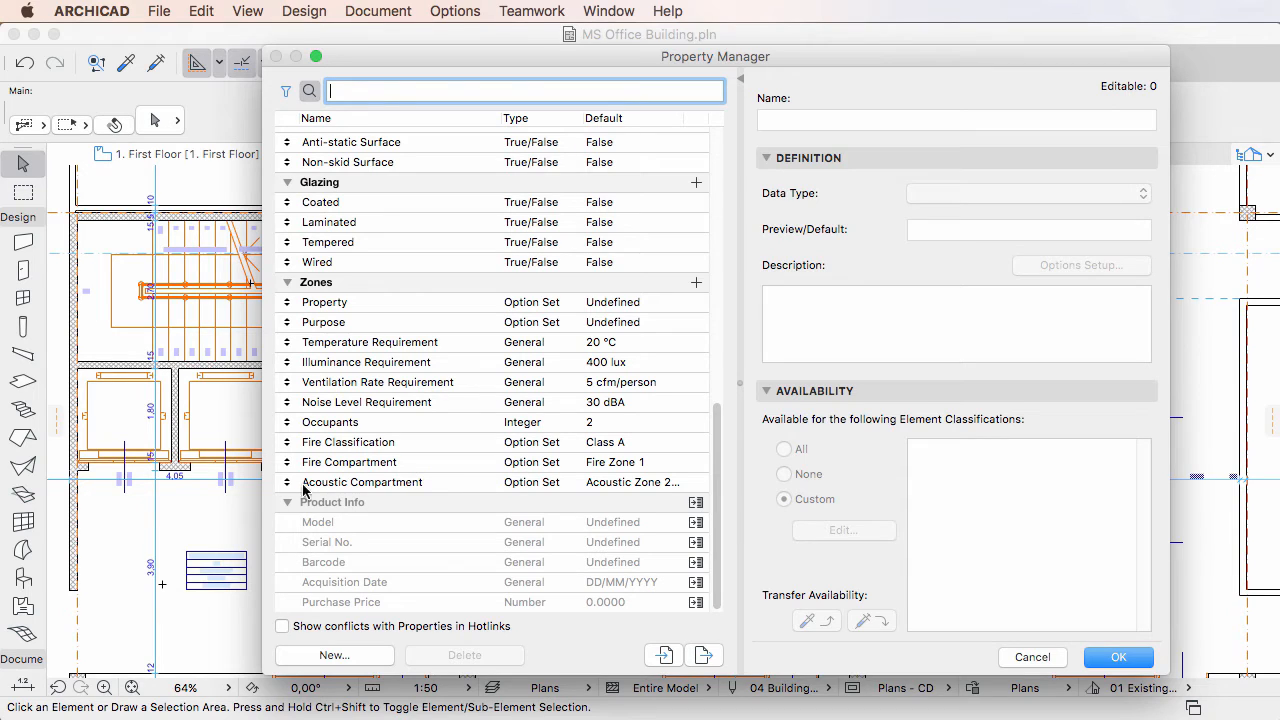
mouse_move(505, 498)
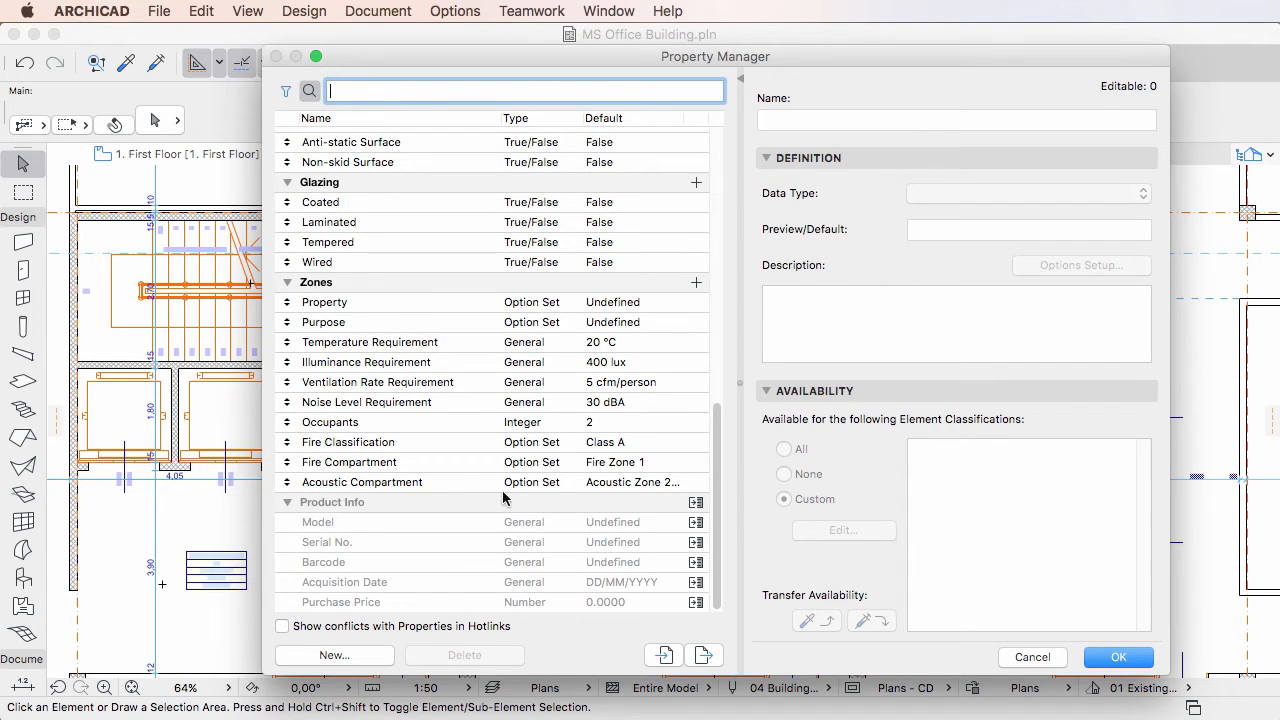
mouse_move(370, 643)
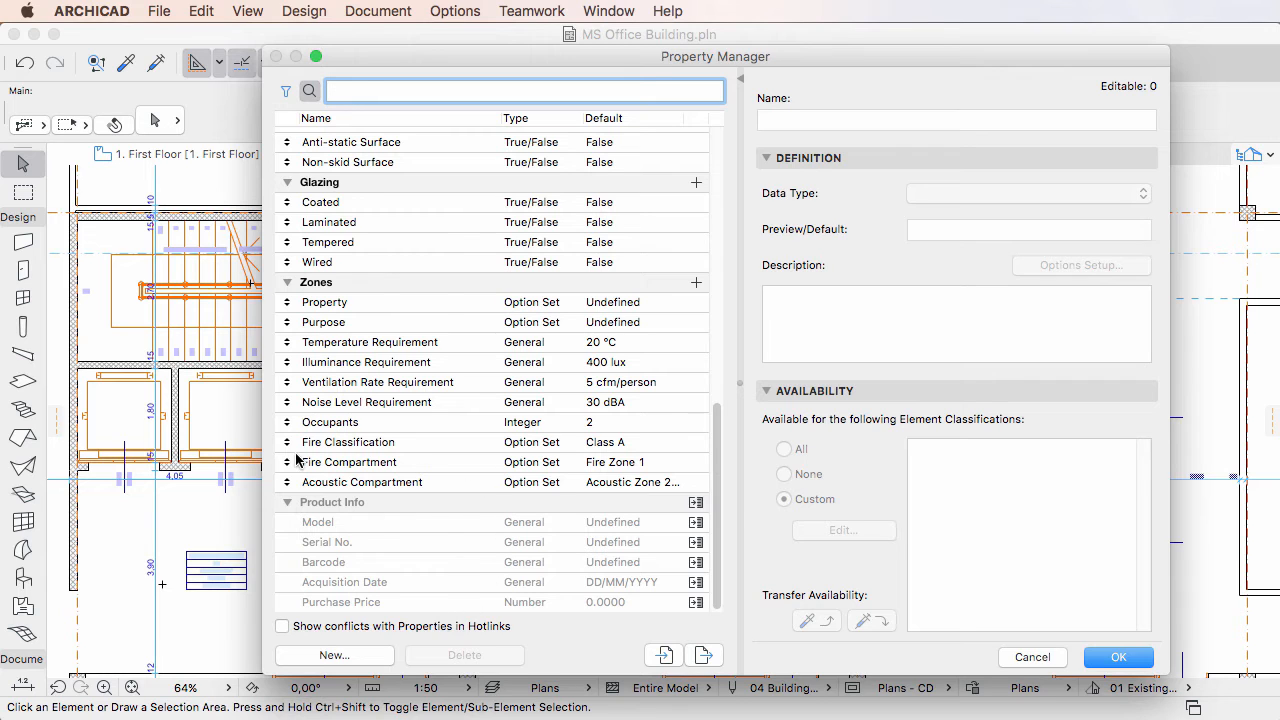
mouse_move(570, 638)
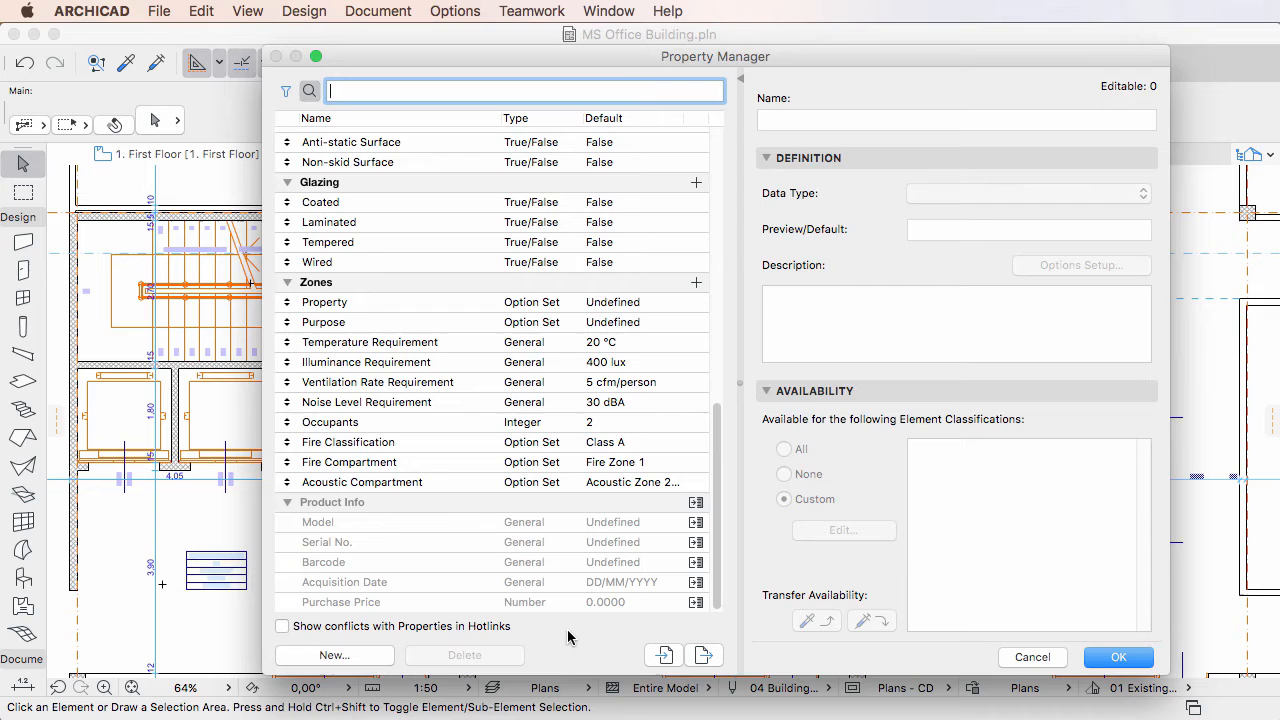
mouse_move(655, 590)
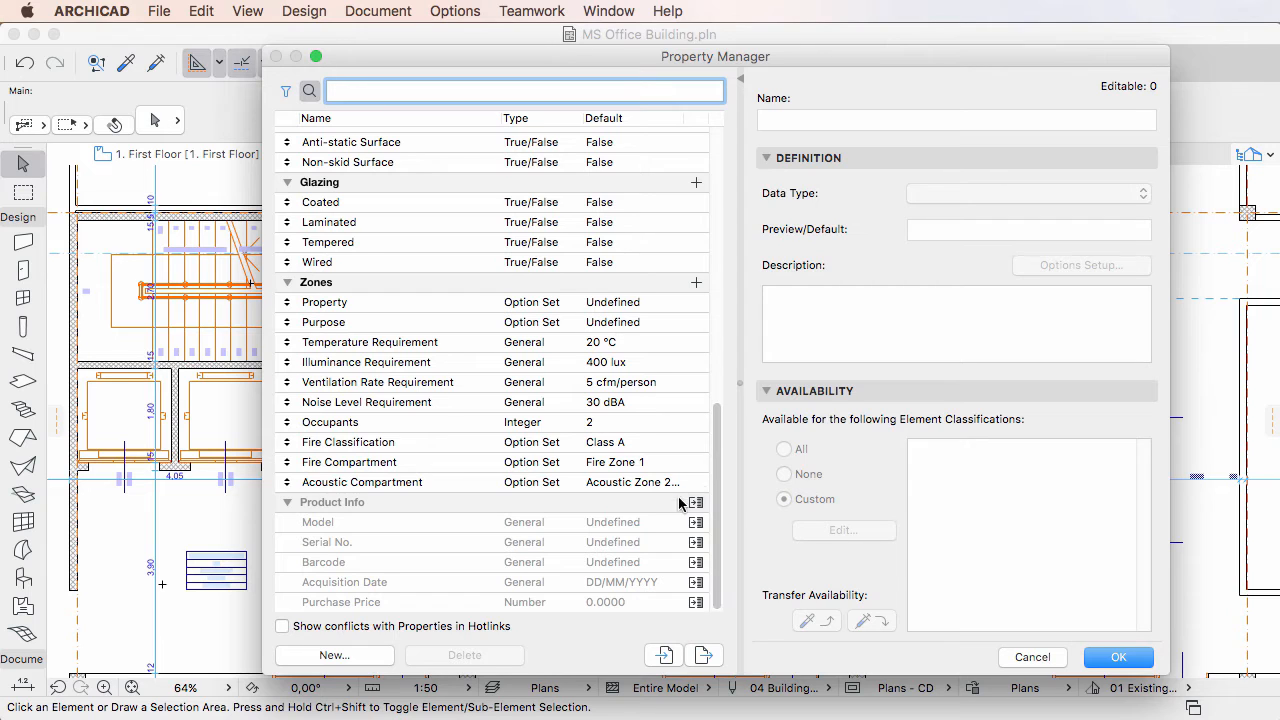
mouse_move(703, 622)
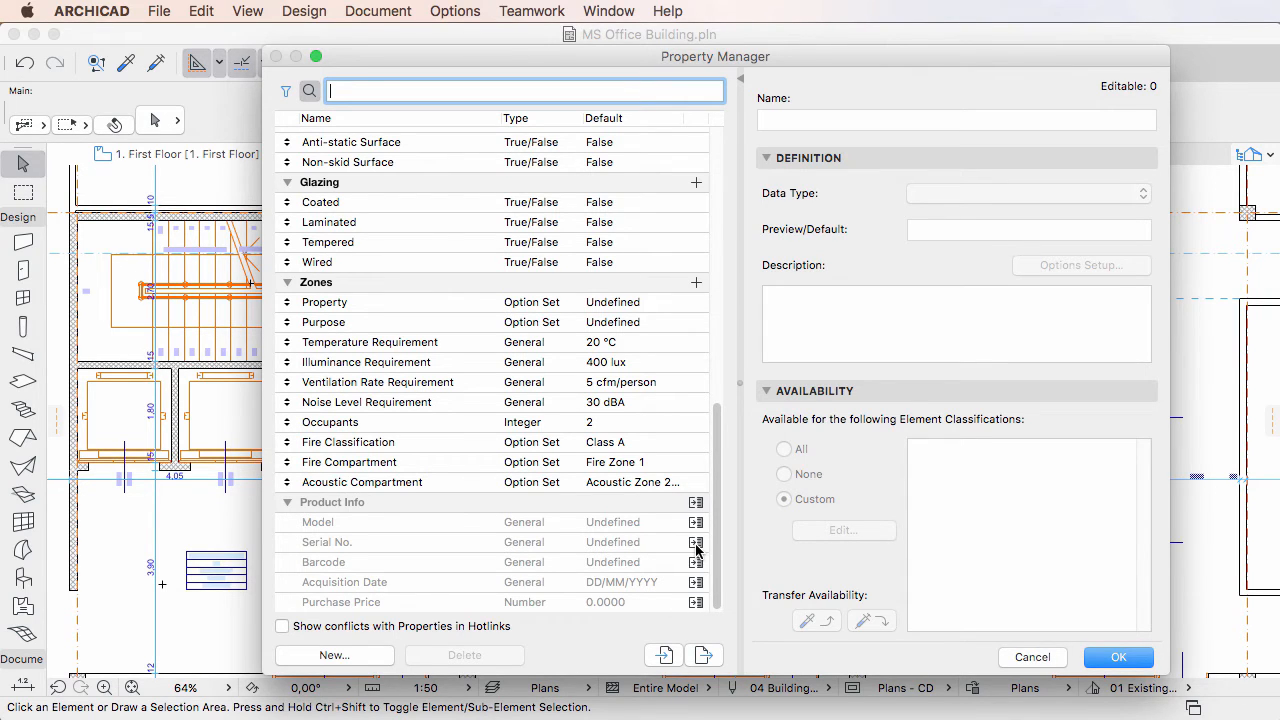
Step: Merge the hotlinked Serial No. property into the host project and inspect it
click(696, 542)
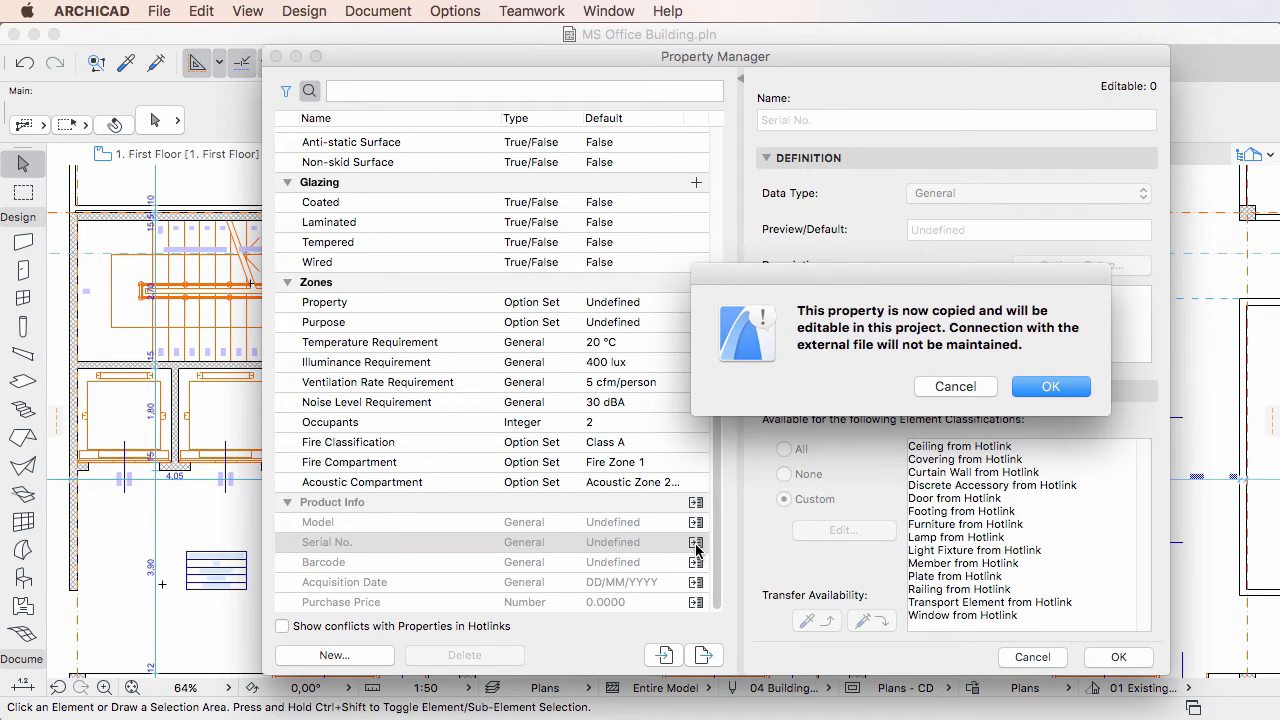
mouse_move(700, 548)
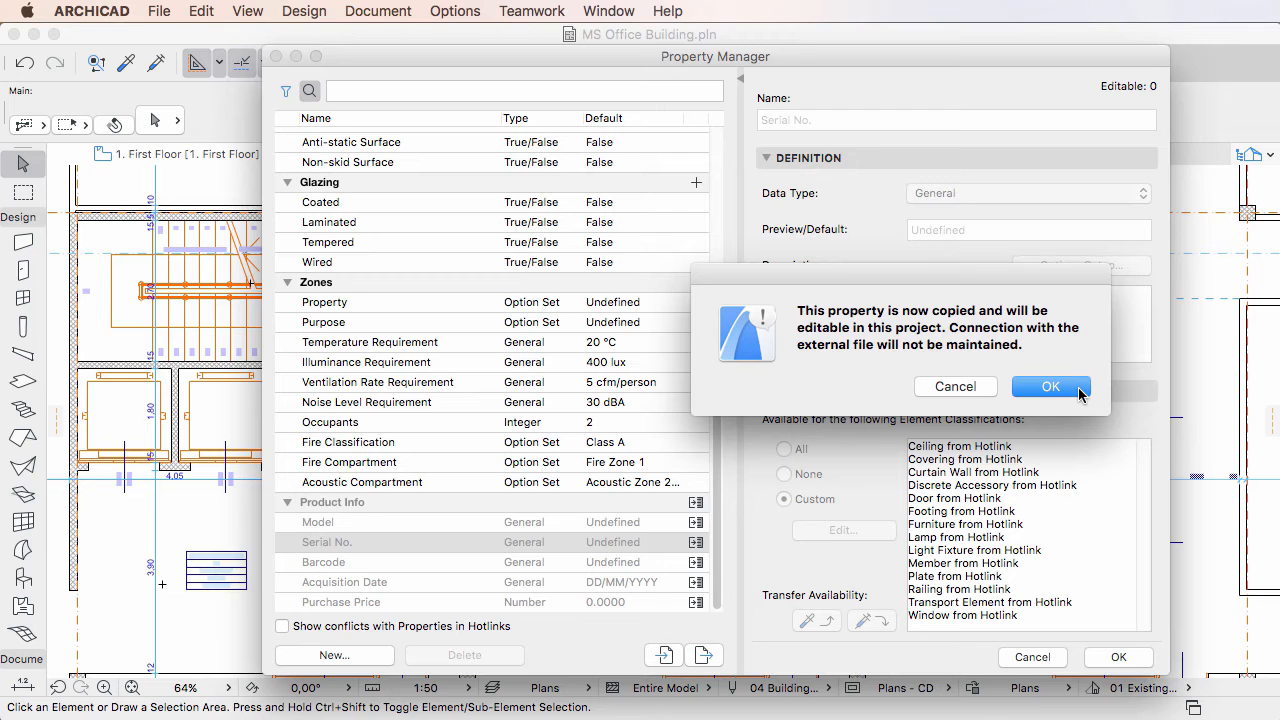
click(1051, 387)
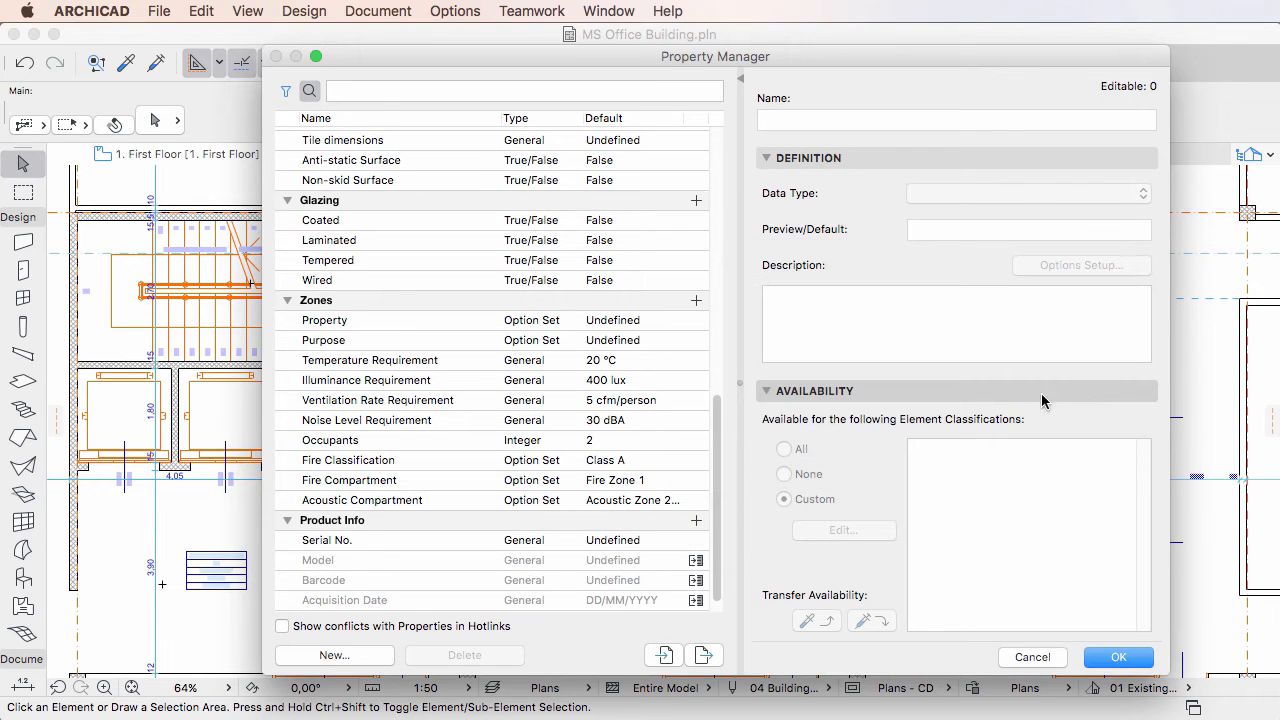
click(327, 540)
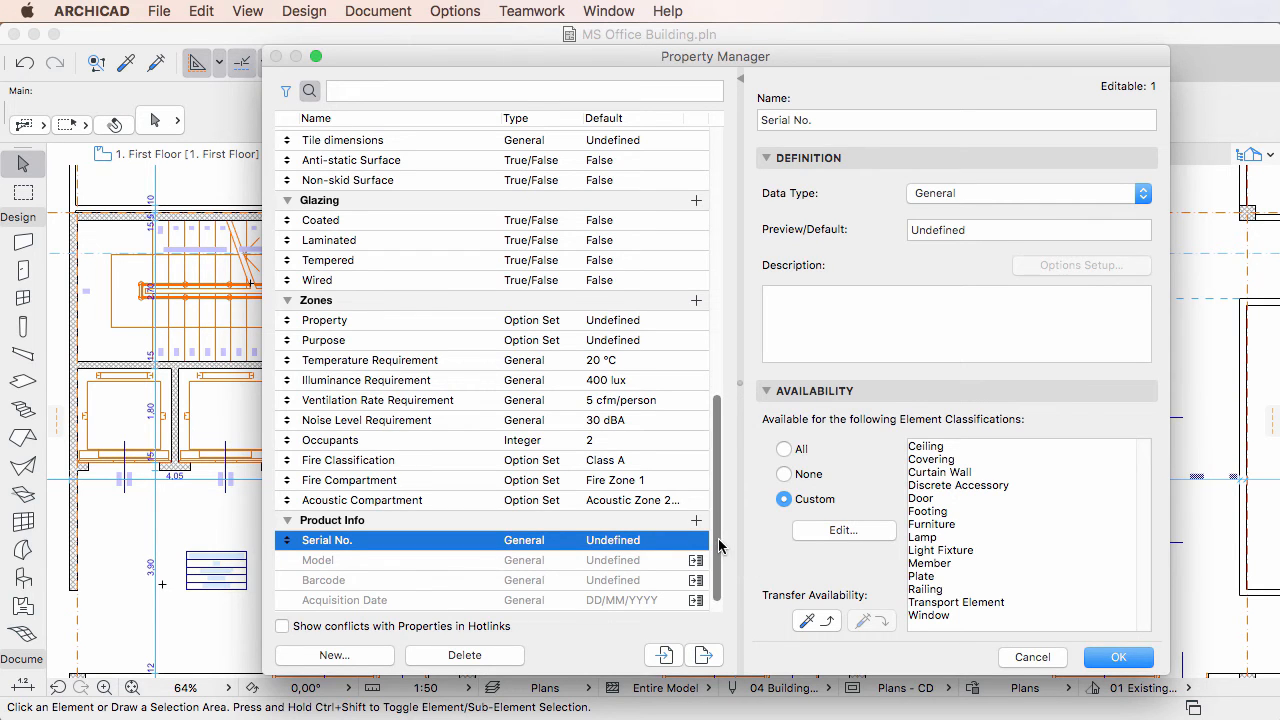
Step: Merge the hotlinked Model property into the host project
scroll(down, 3)
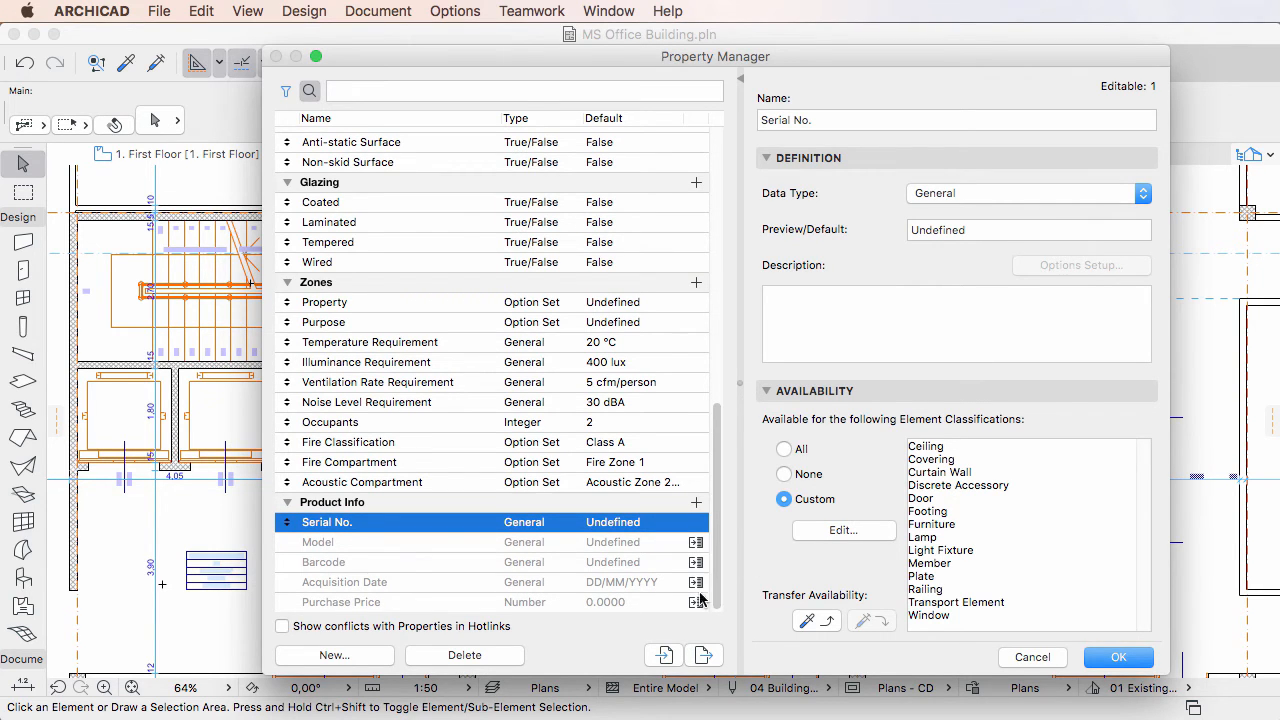
click(350, 542)
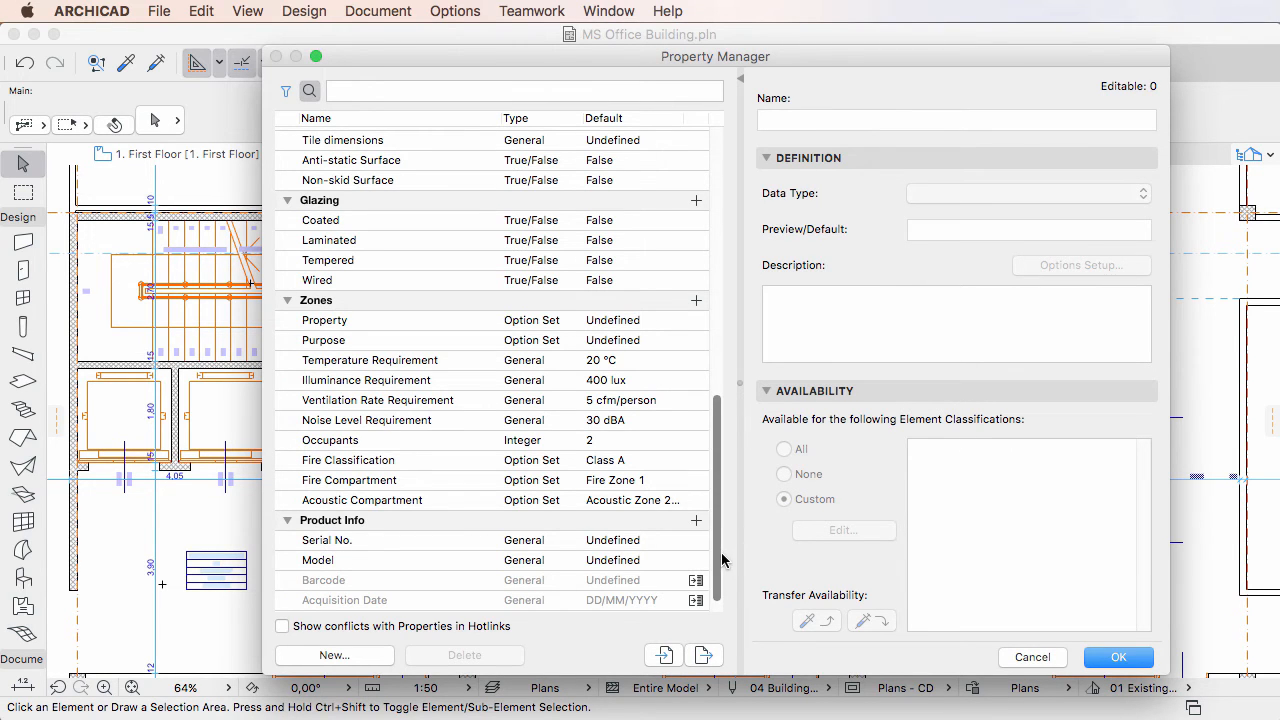
scroll(down, 3)
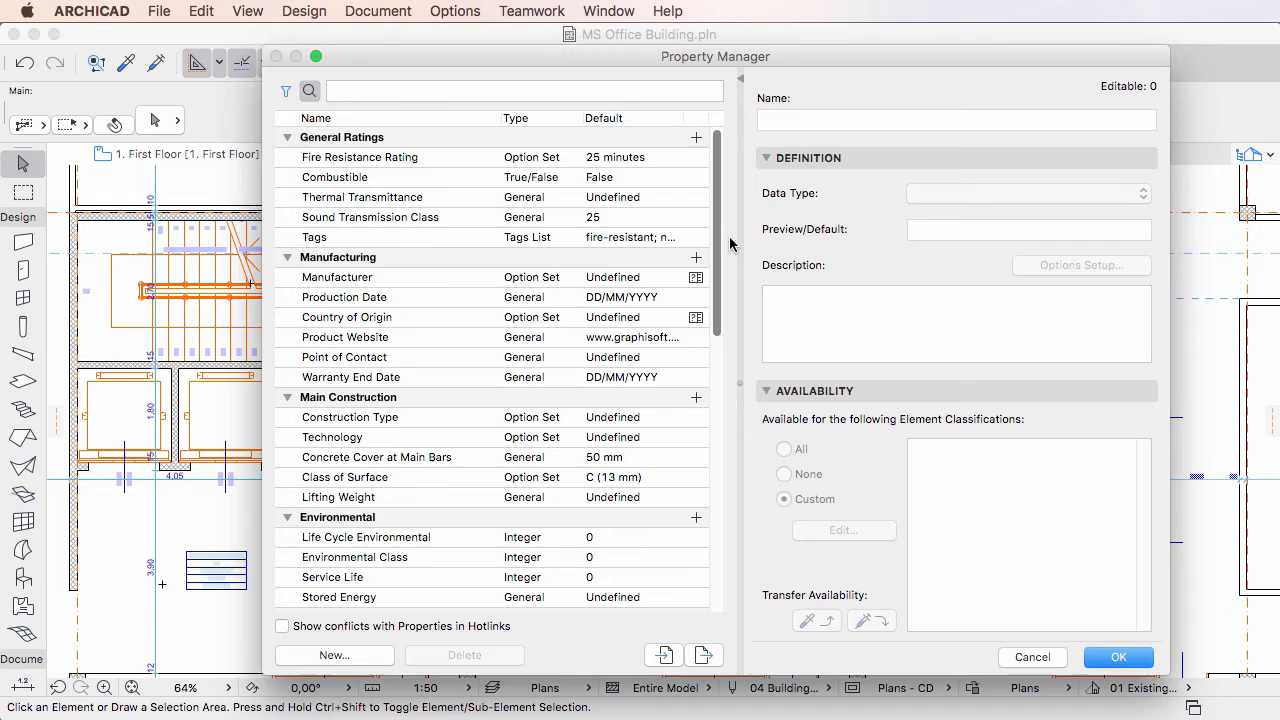
mouse_move(418, 283)
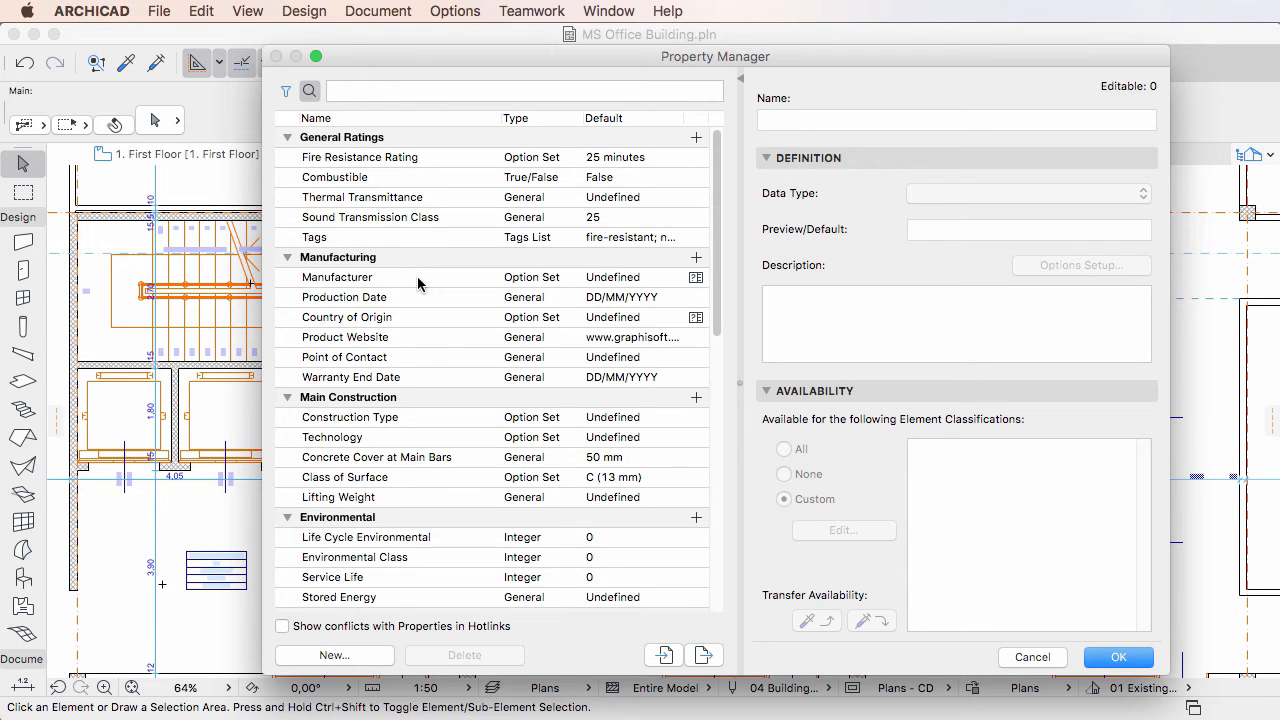
click(337, 277)
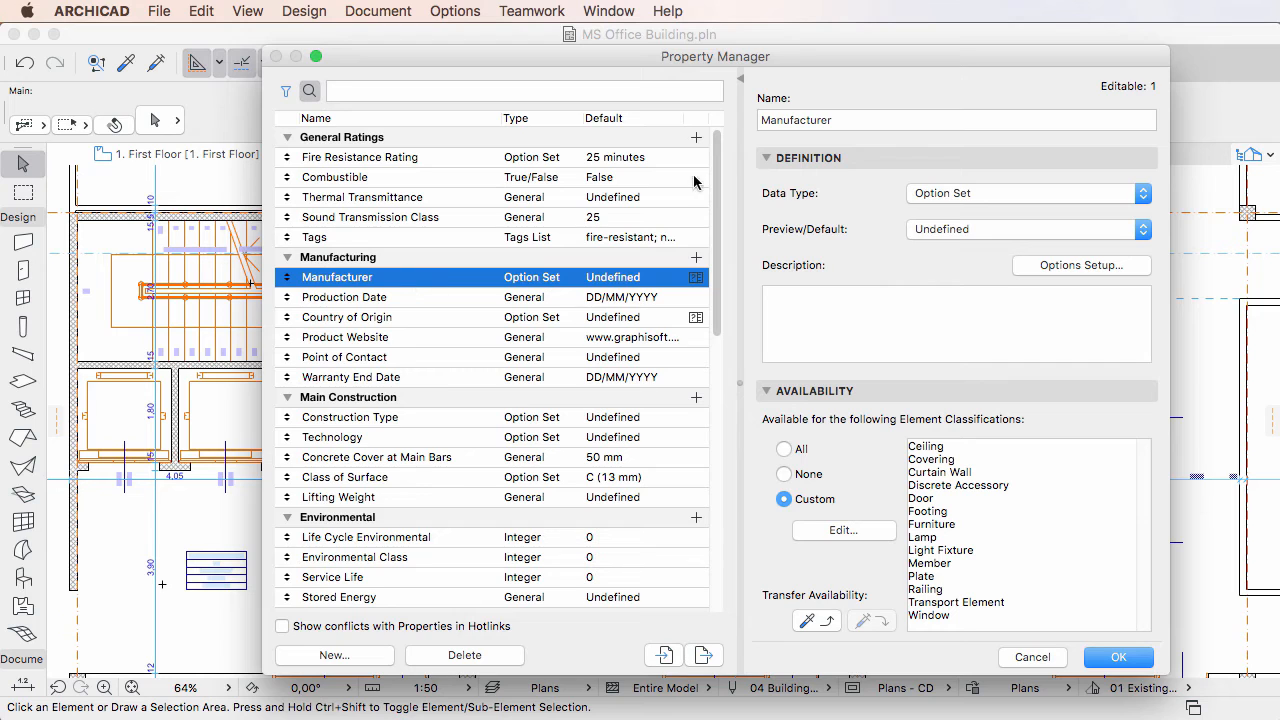
mouse_move(957, 625)
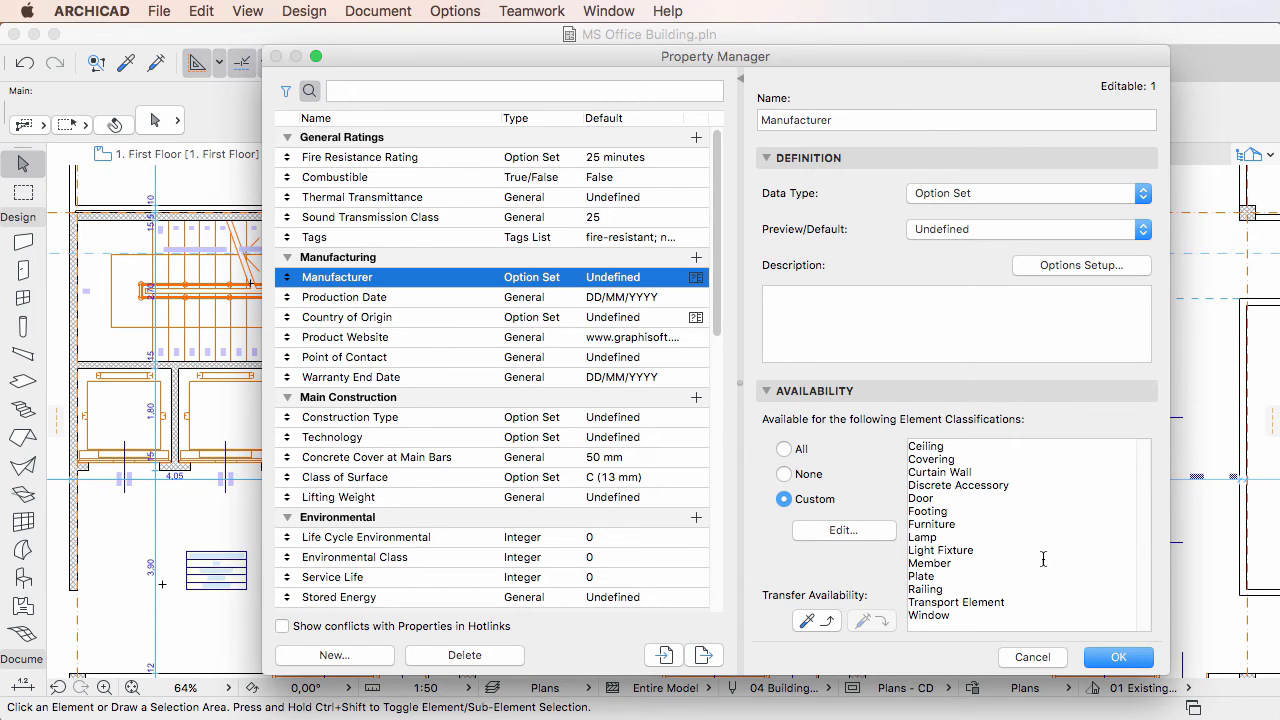
mouse_move(970, 417)
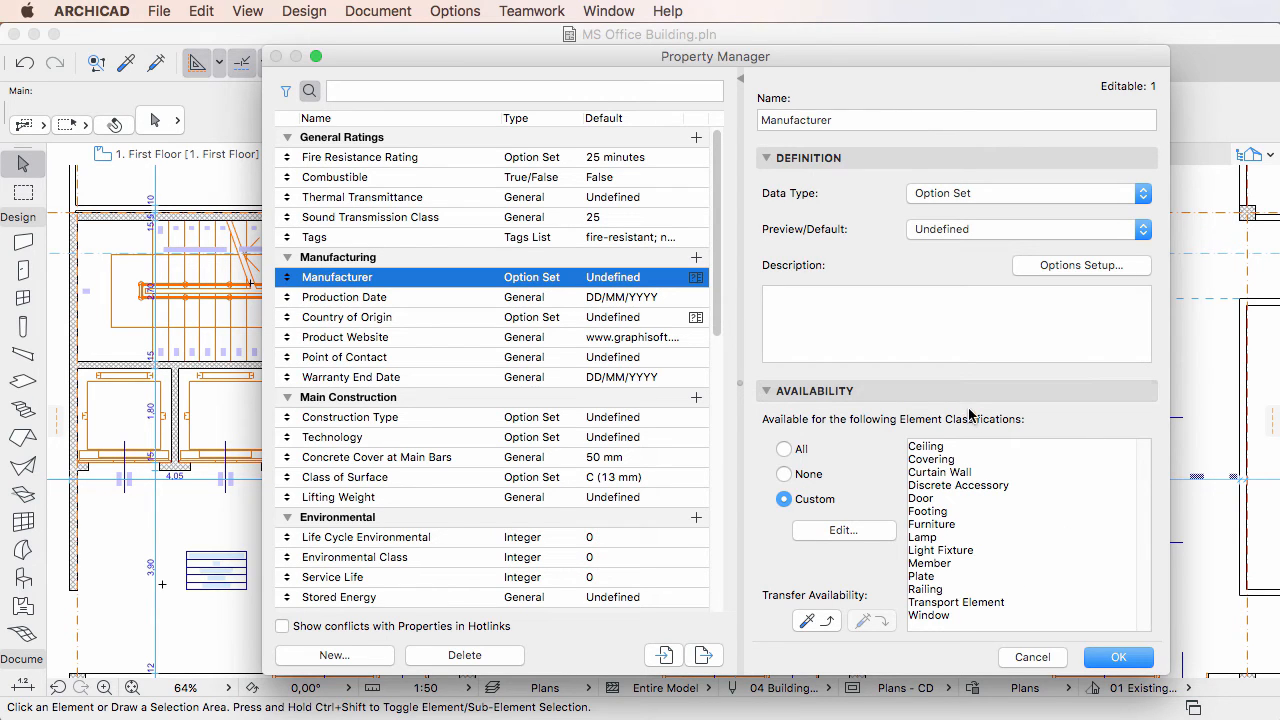
mouse_move(928, 220)
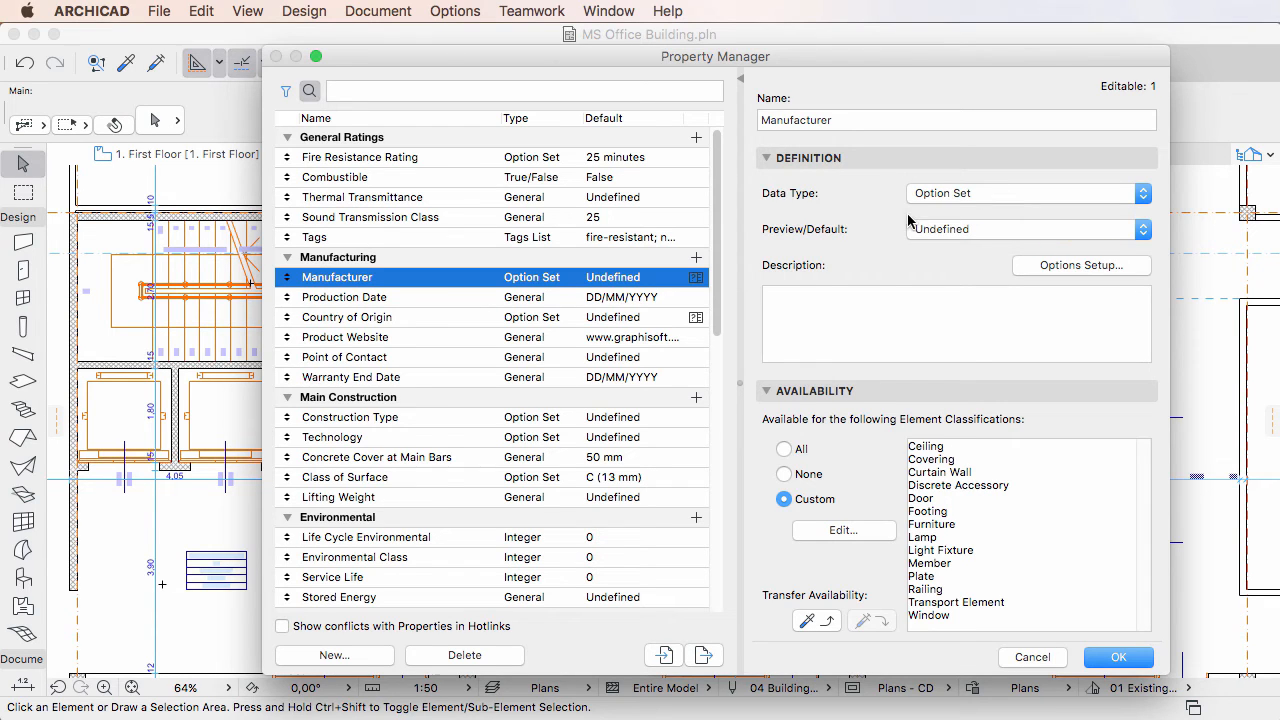
click(338, 257)
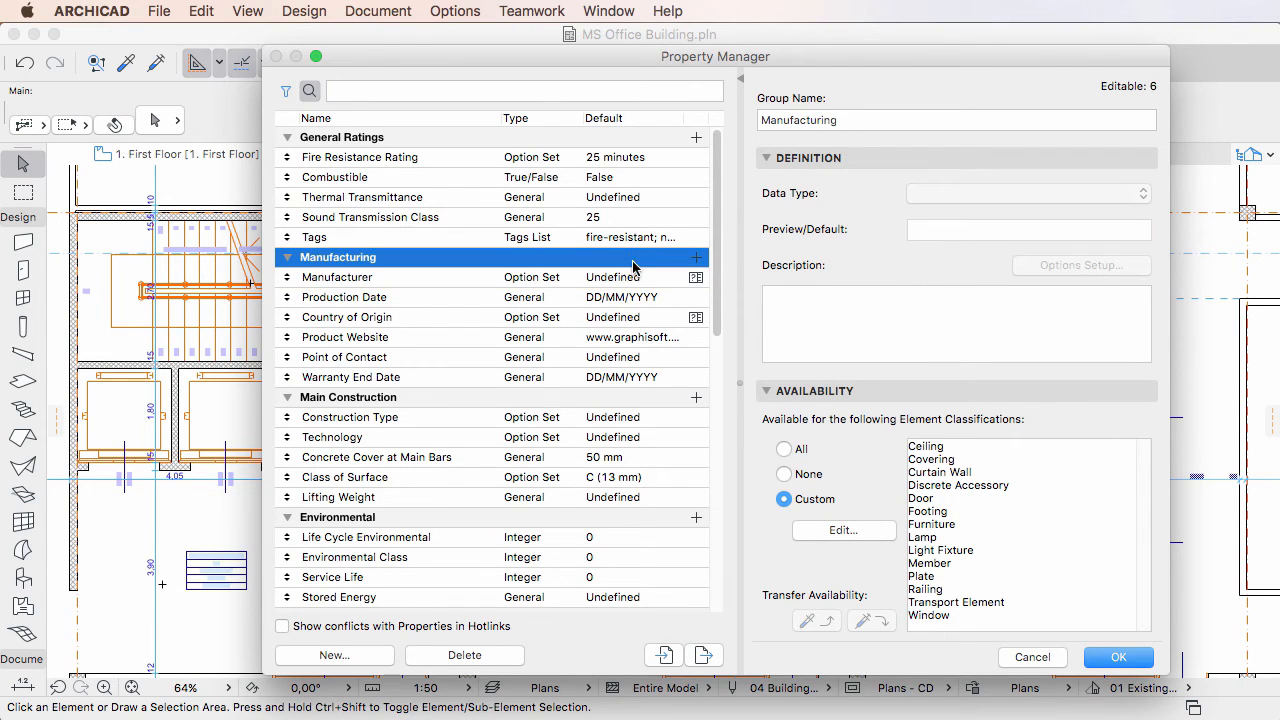
mouse_move(685, 255)
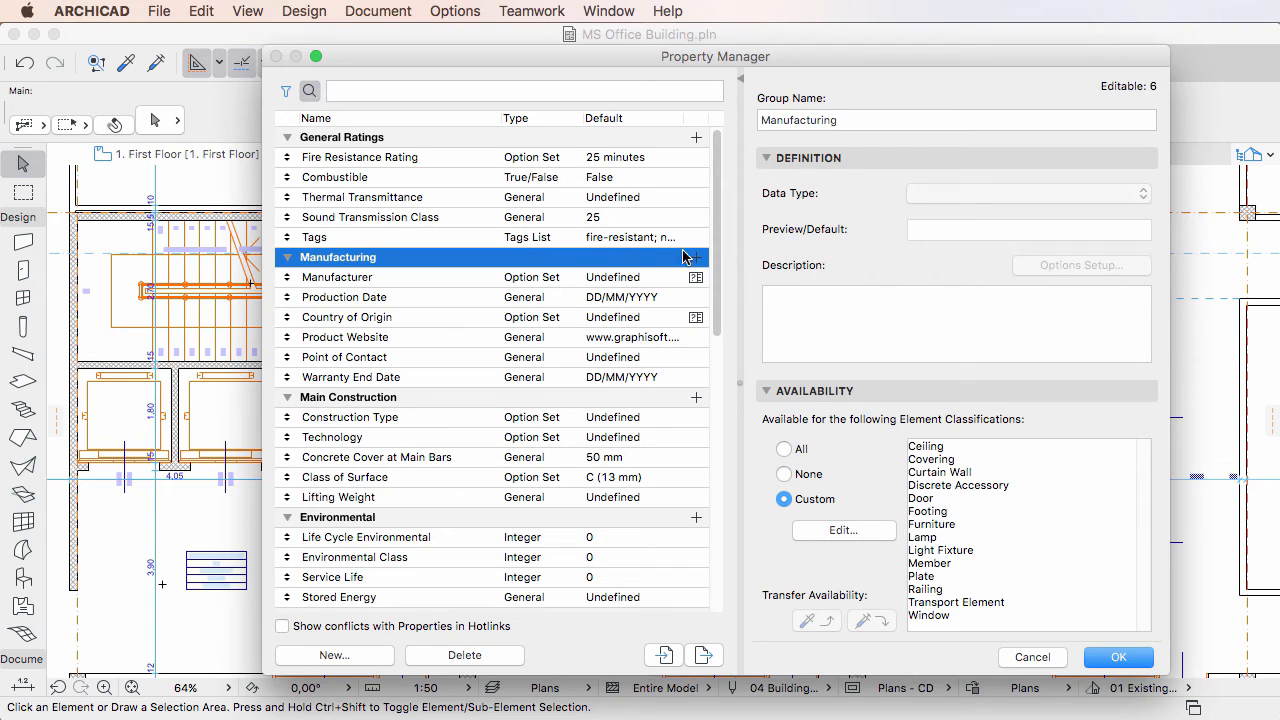
mouse_move(675, 322)
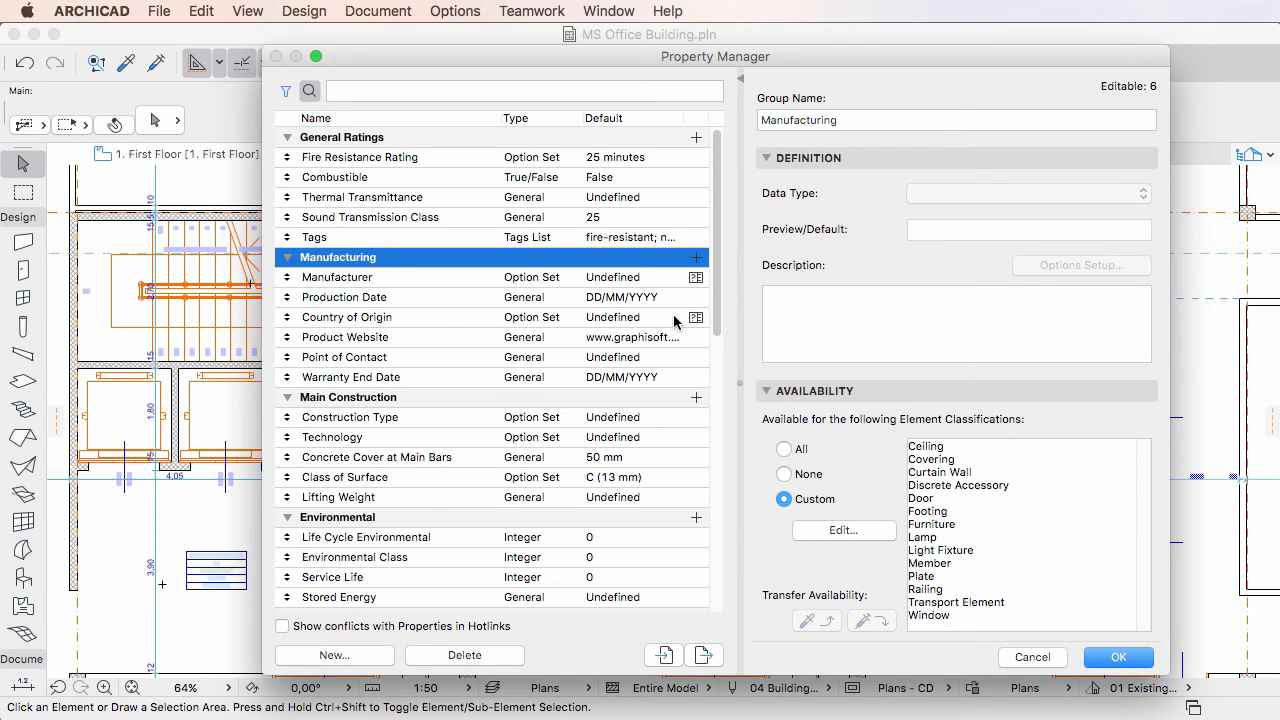
mouse_move(685, 307)
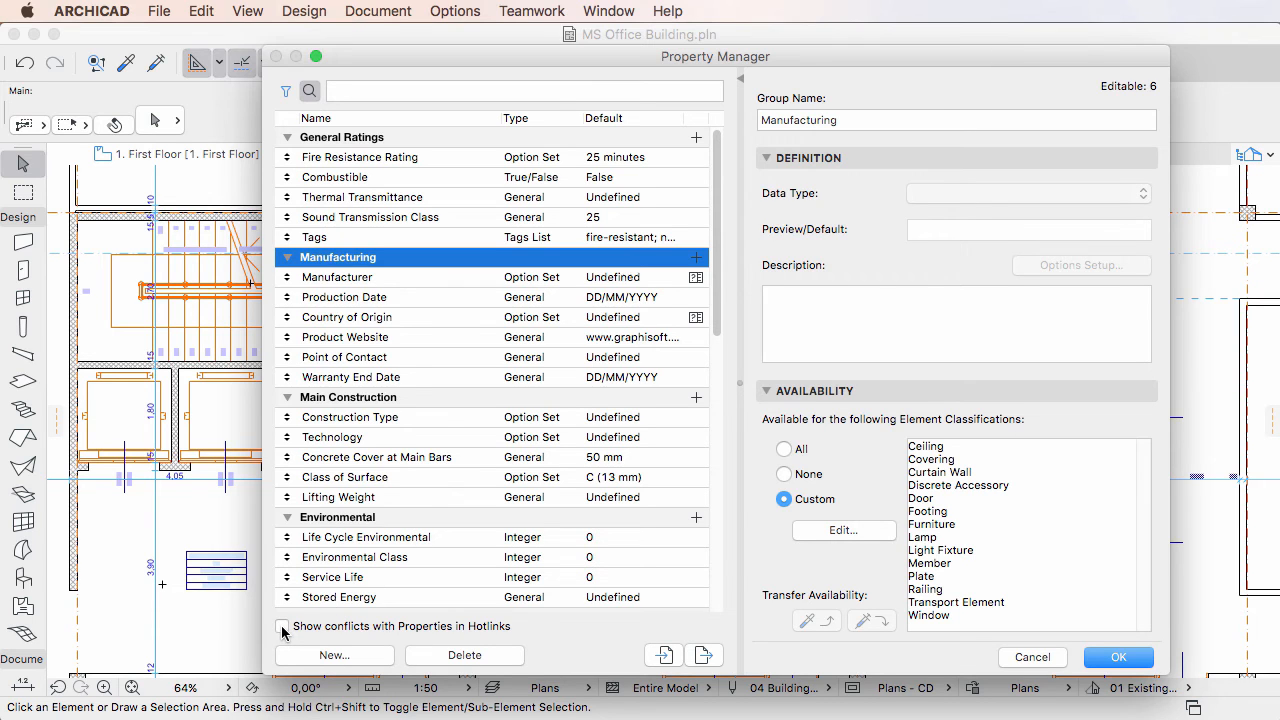
Step: Show conflicts with hotlink properties and compare the hotlinked and project Manufacturer properties
click(282, 626)
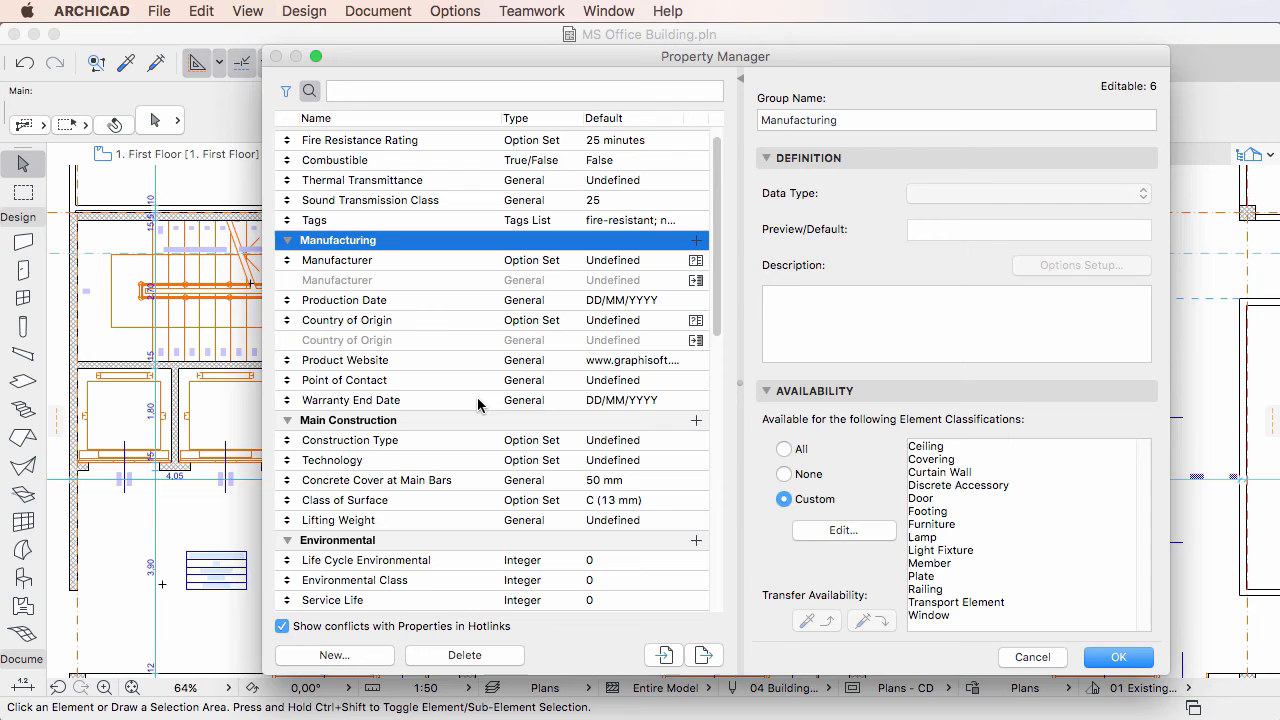
click(337, 280)
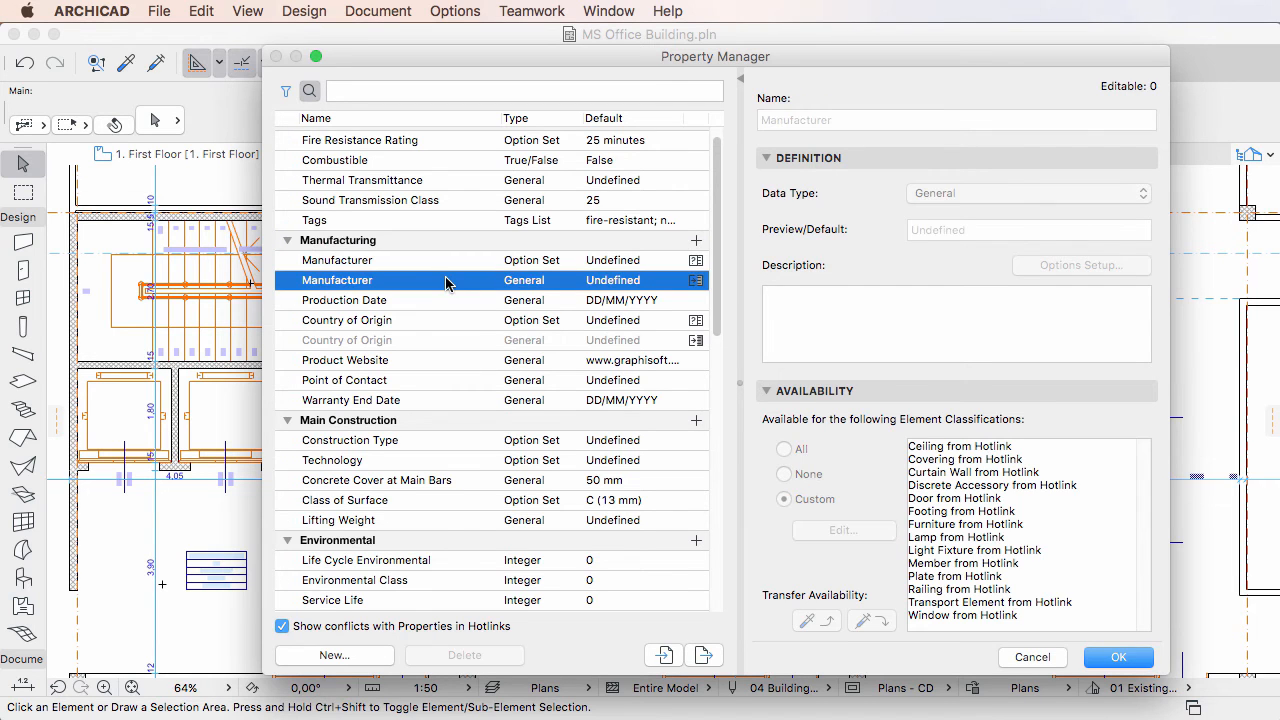
click(337, 260)
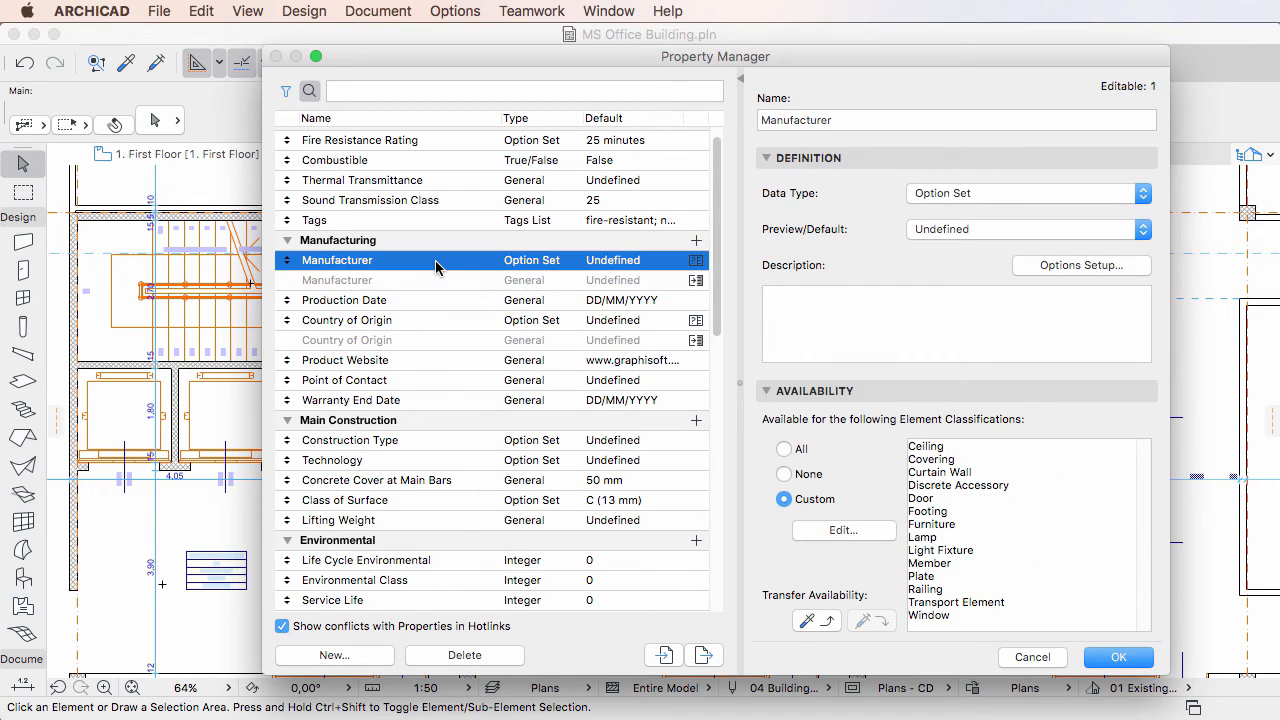
mouse_move(430, 321)
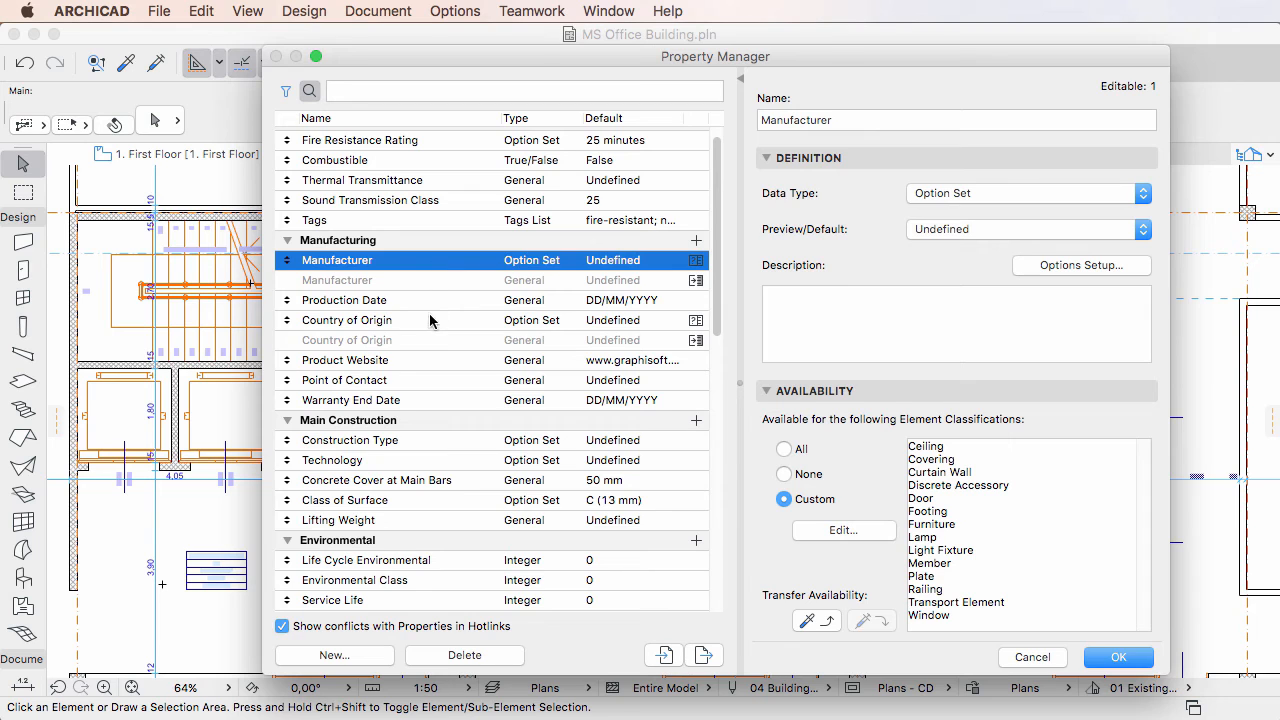
Step: Merge the hotlinked Country of Origin over the project's own Country of Origin, confirming with OK
click(347, 320)
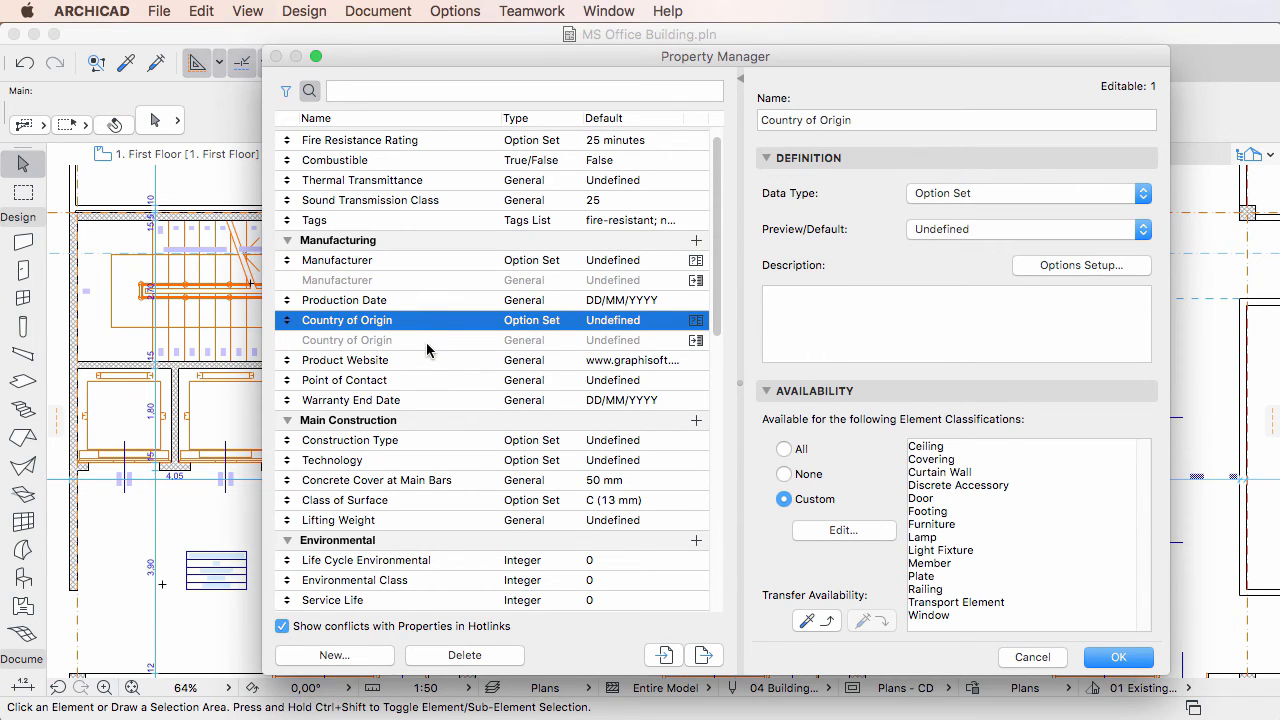
click(347, 340)
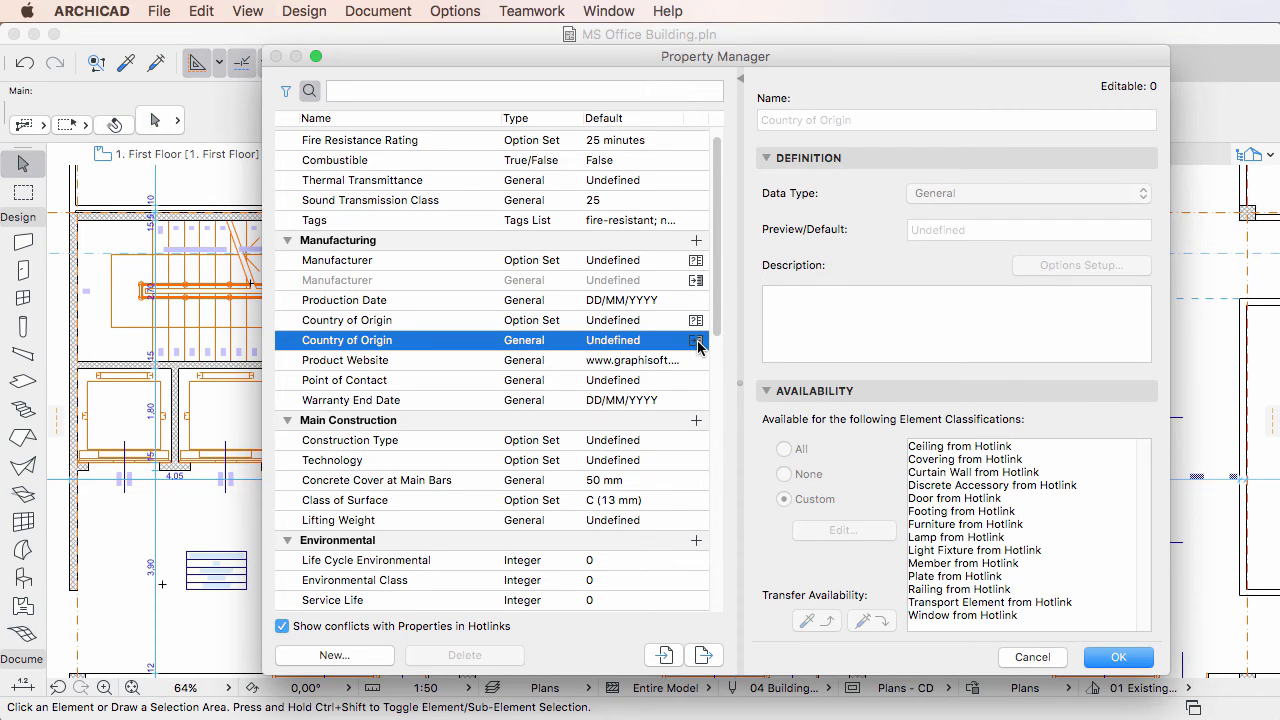
click(697, 340)
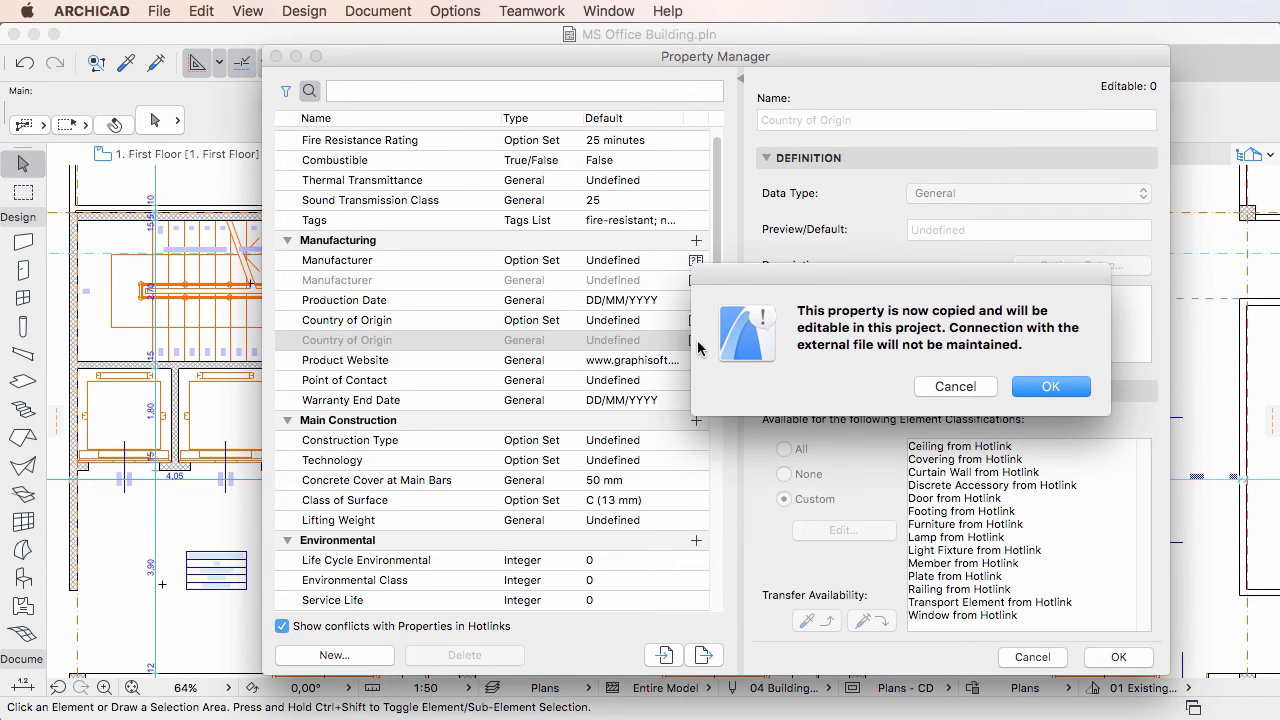
mouse_move(1051, 387)
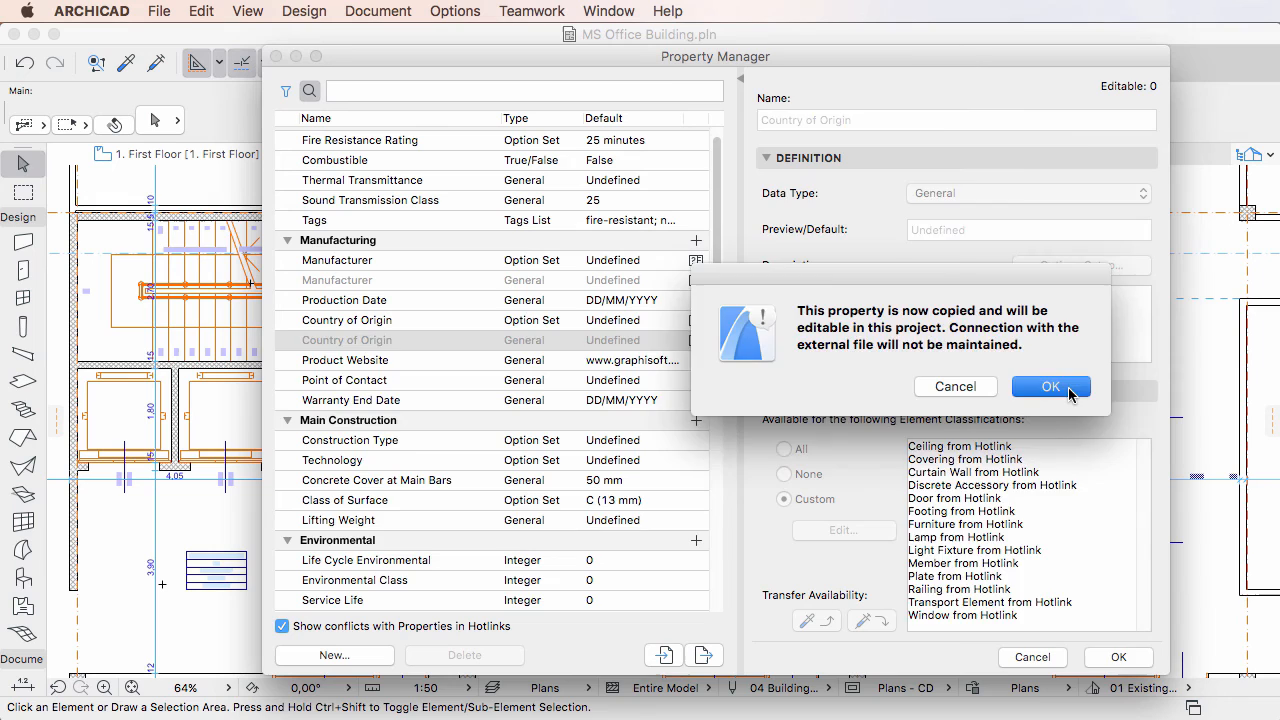
click(1050, 387)
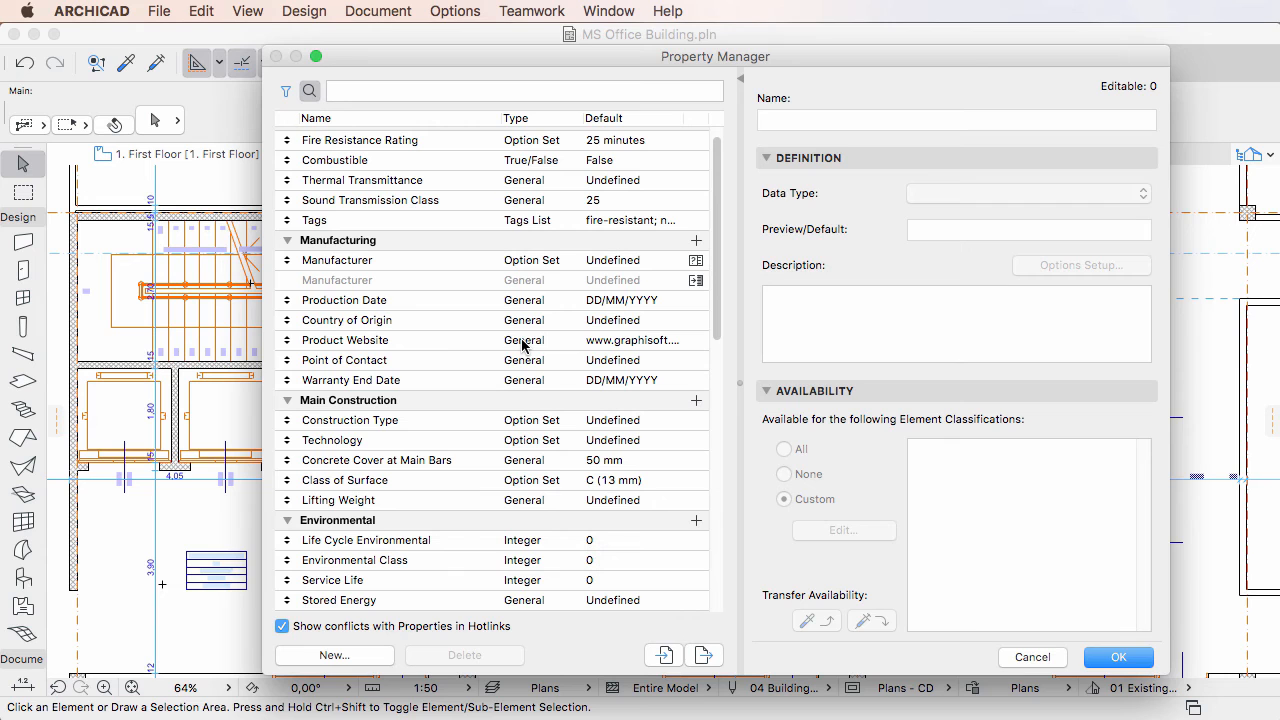
mouse_move(697, 287)
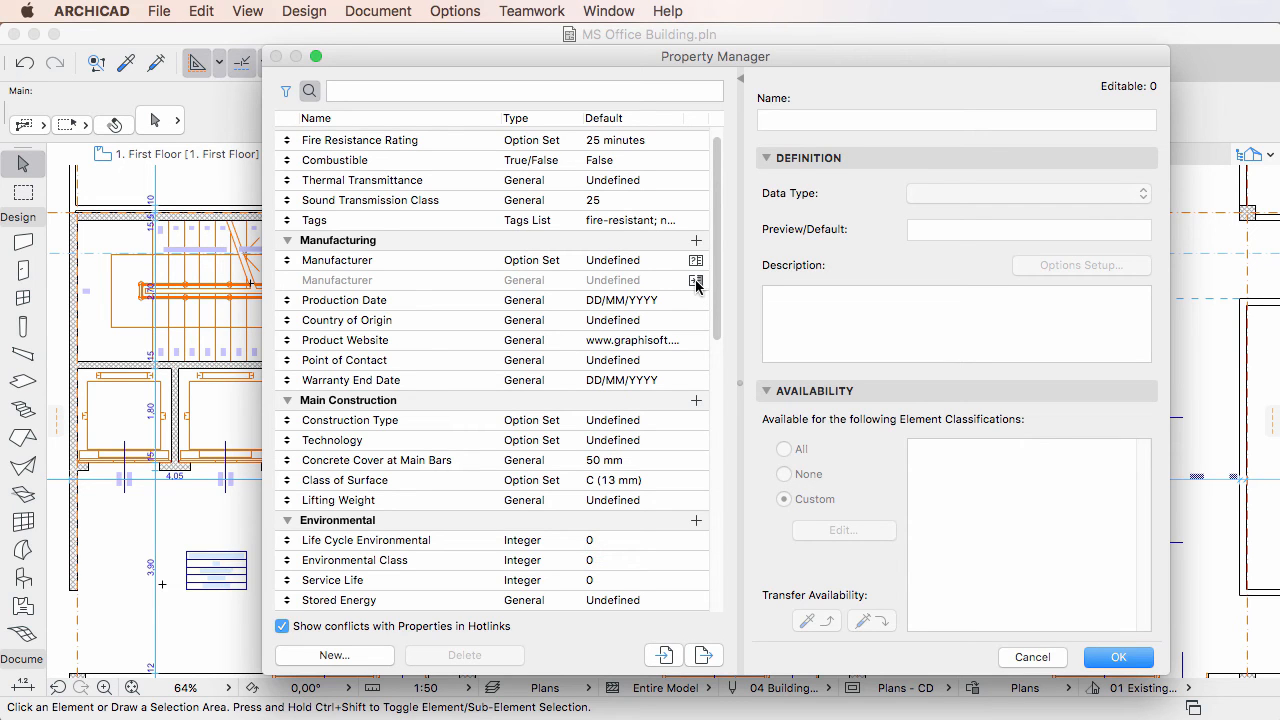
Step: Merge the hotlinked Manufacturer, accept dropping its external link, and check the editable result
click(696, 280)
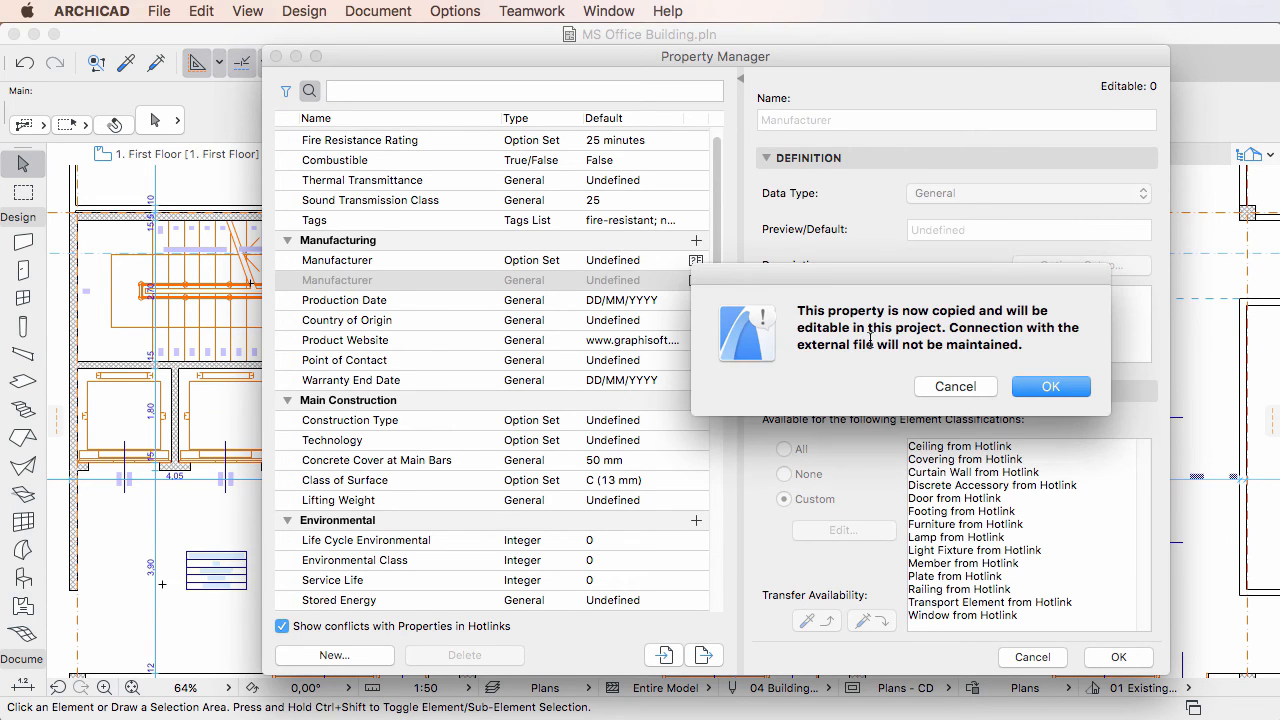
click(1050, 386)
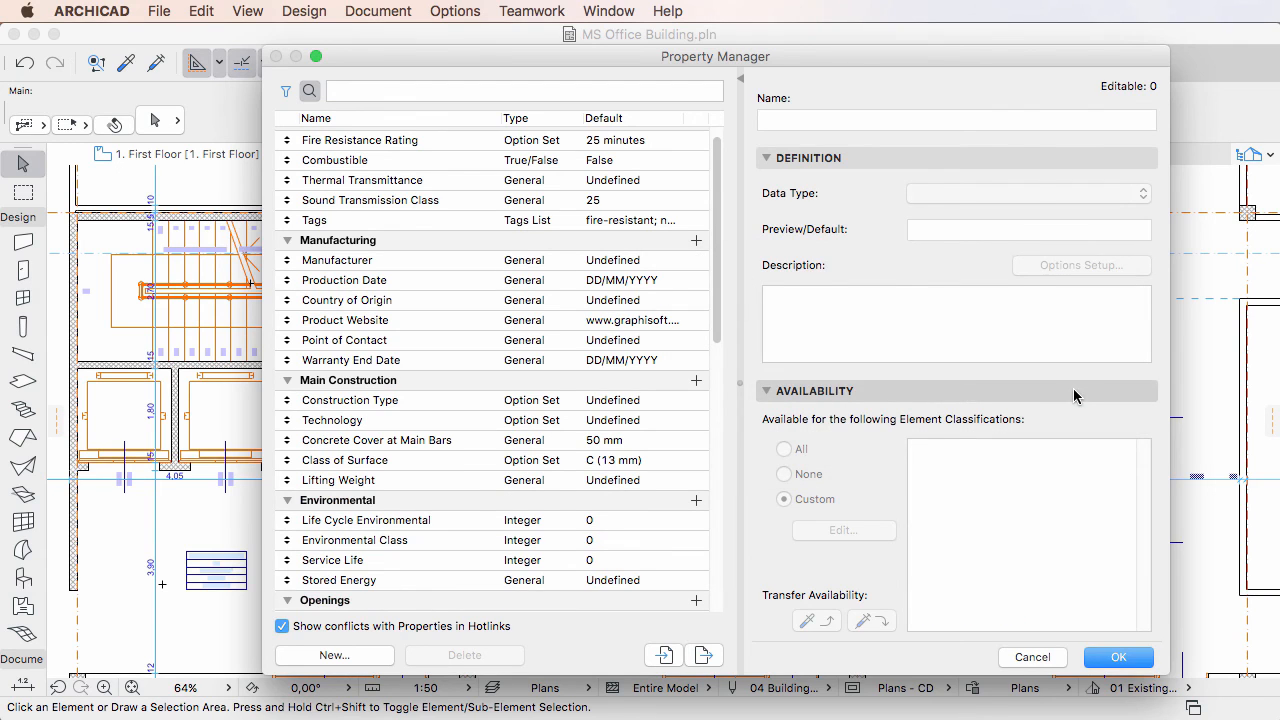
click(337, 260)
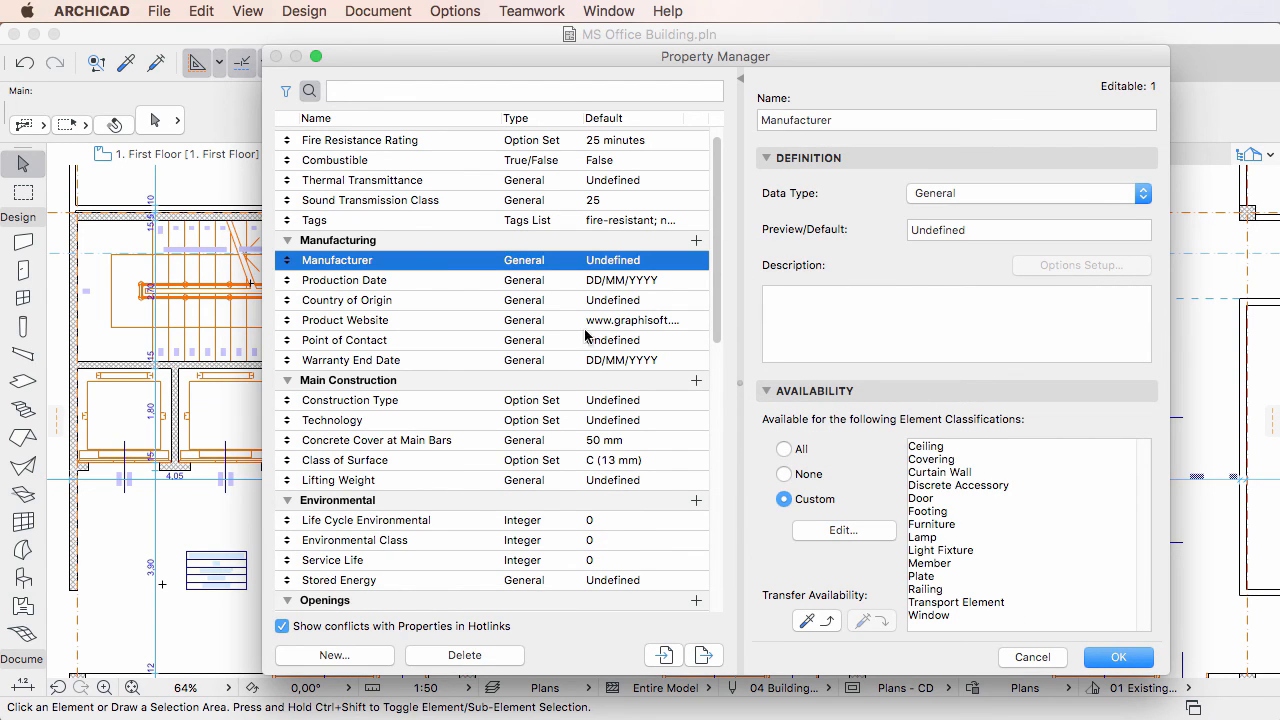